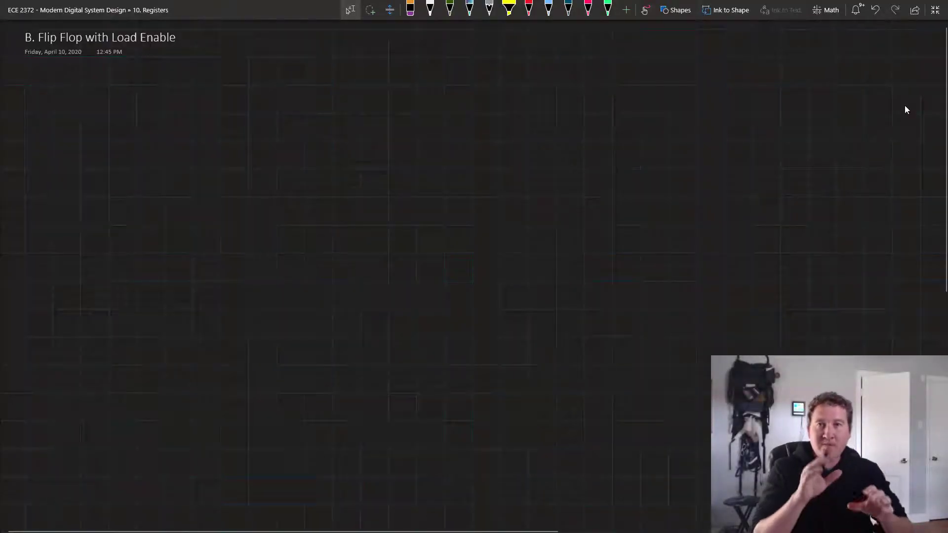
# Step: Sketch a white-ink D flip-flop rectangle with D, CLK, Q pins and 'CLK edge ⇒ Q = D'
pyautogui.click(25, 79)
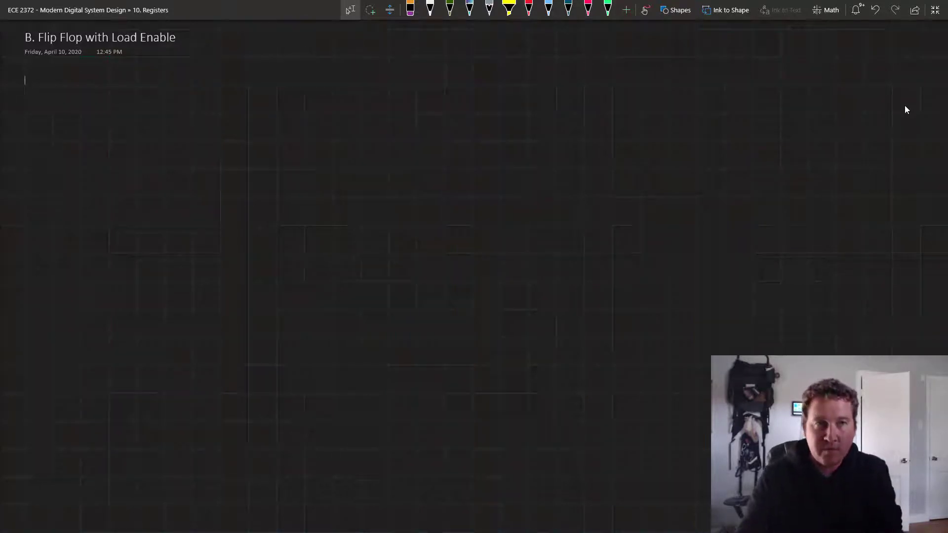
pyautogui.click(675, 10)
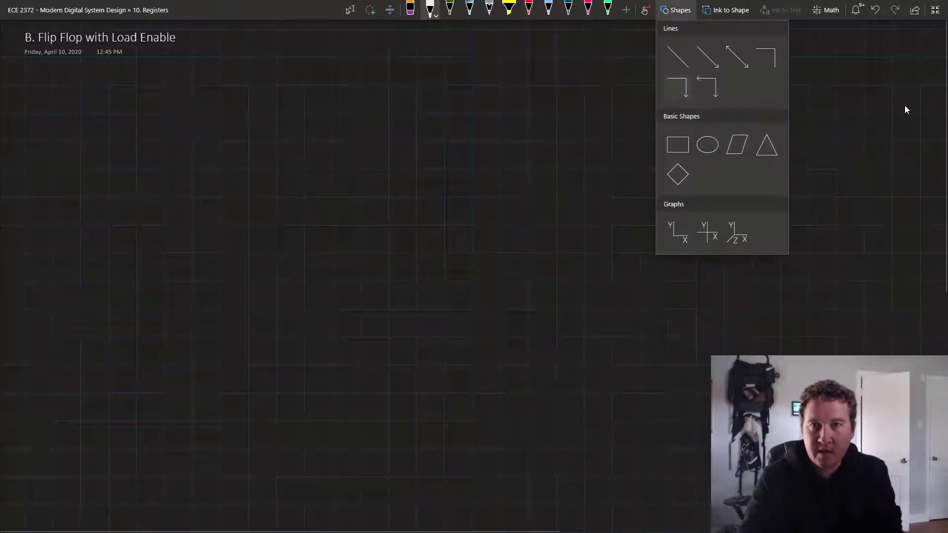
pyautogui.click(675, 10)
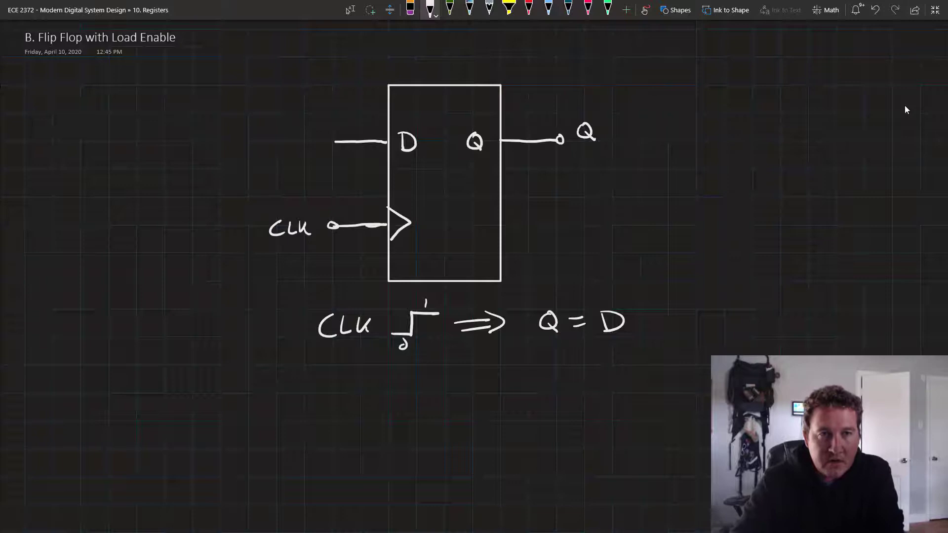
# Step: Handwrite 'Load Enable' and 'if (Enable = True' beside the flip-flop sketch
pyautogui.moveTo(175, 81); pyautogui.dragTo(212, 81)
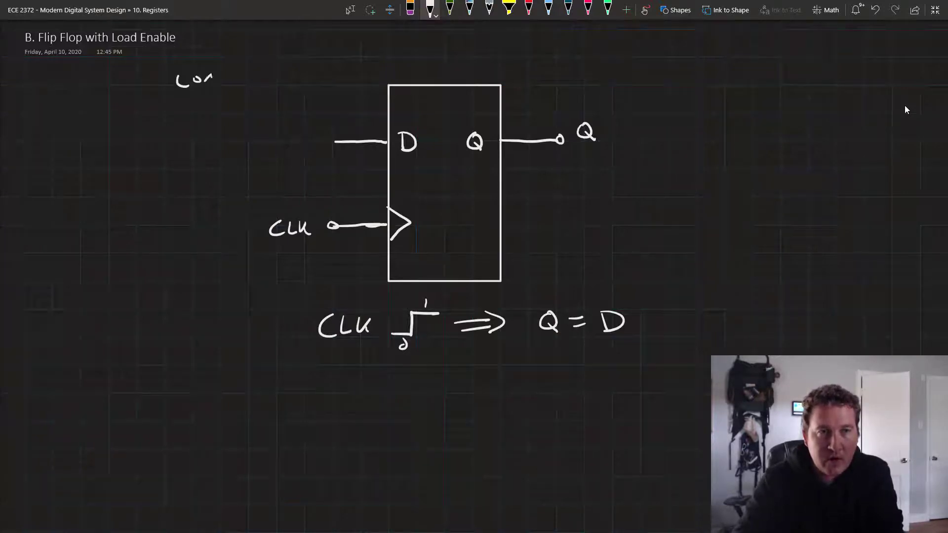
pyautogui.moveTo(200, 75); pyautogui.dragTo(218, 99)
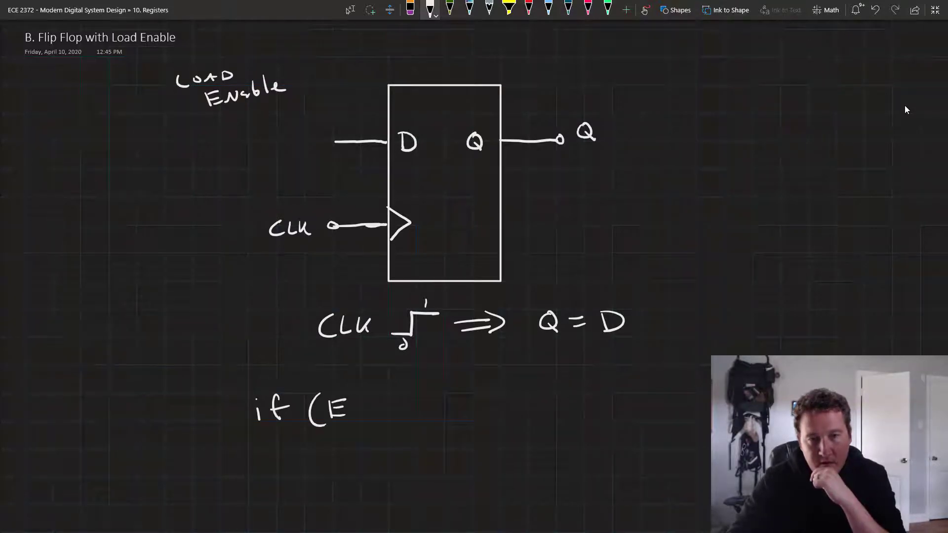
pyautogui.write('Enable = -')
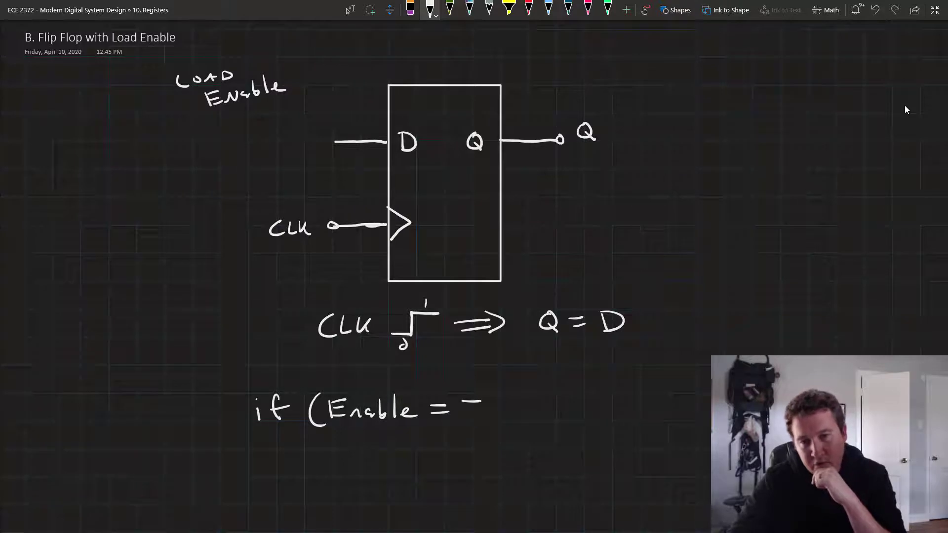
pyautogui.write('True')
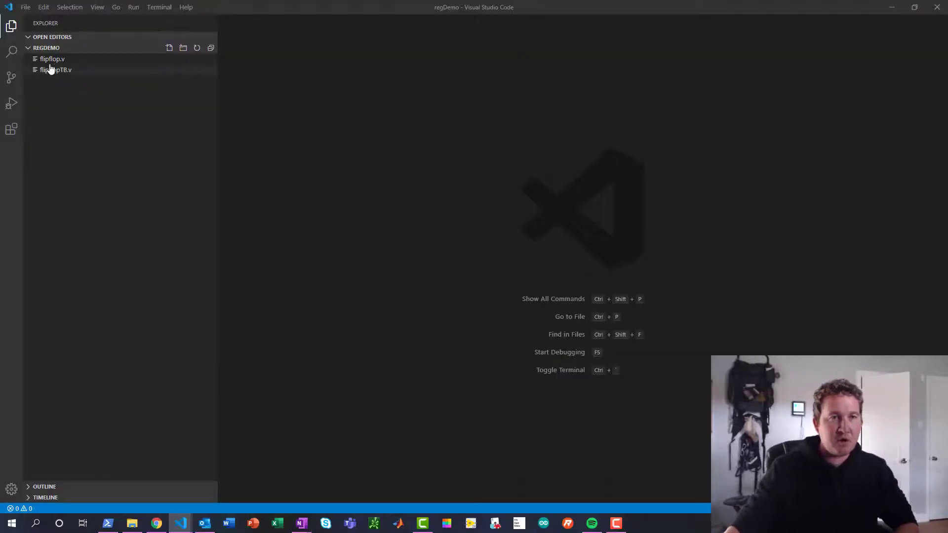
# Step: Add flipflopEN.v to regDemo and begin its first line 'module flipflop'
pyautogui.click(51, 59)
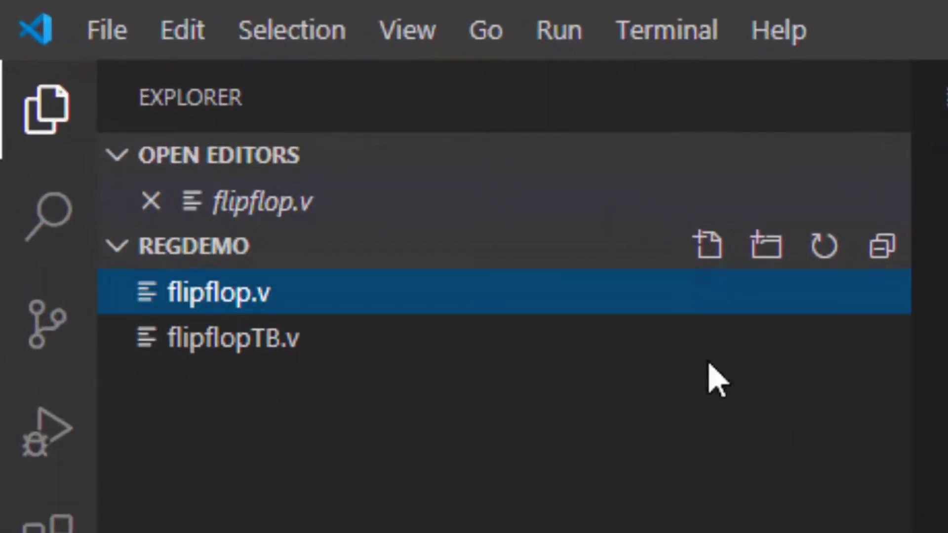
pyautogui.click(709, 245)
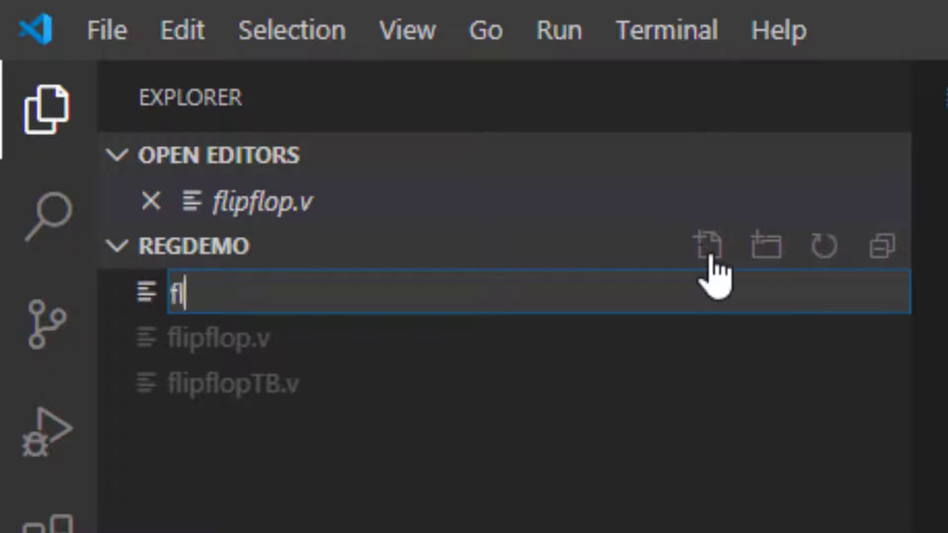
pyautogui.write('ipflop')
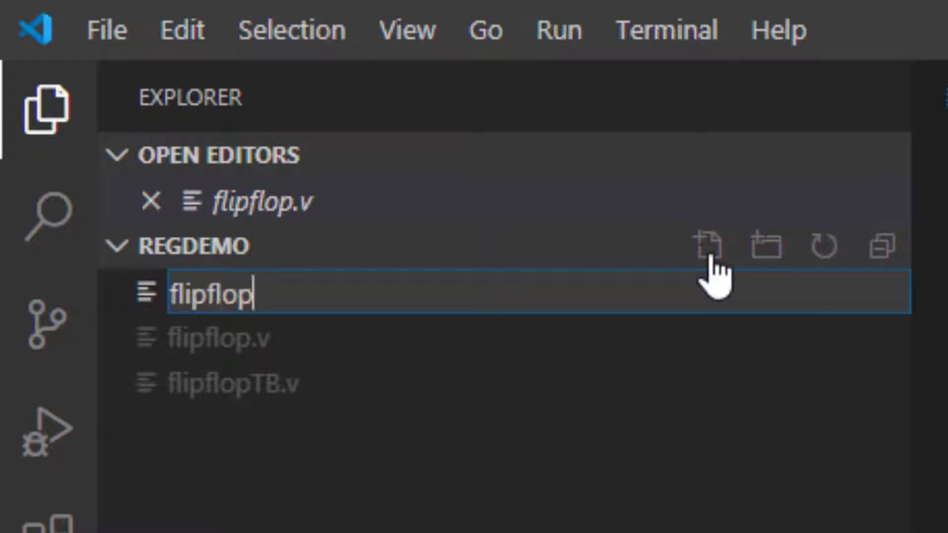
pyautogui.write('EN.')
pyautogui.write('module flipflop')
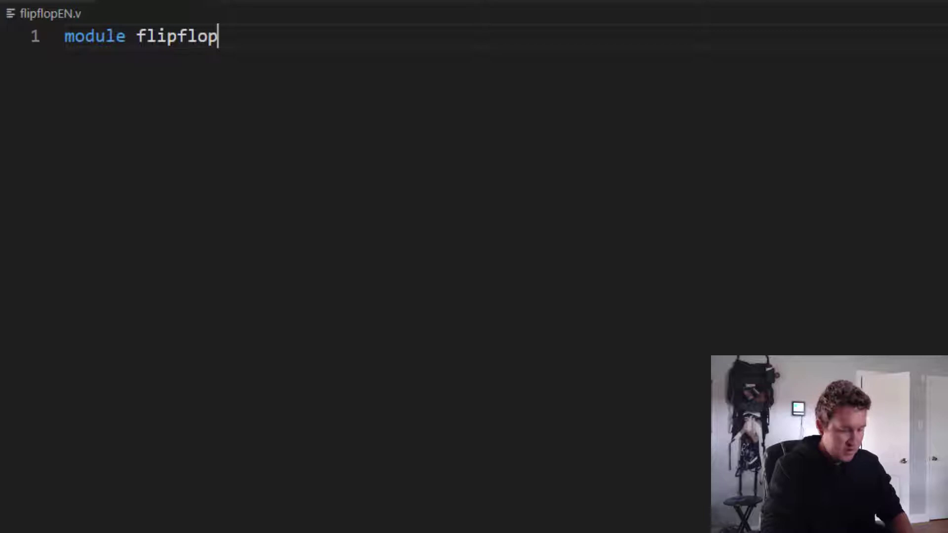
# Step: Write the module header 'module flipflopEN(D, En, CLK, Q);'
pyautogui.write('EN()')
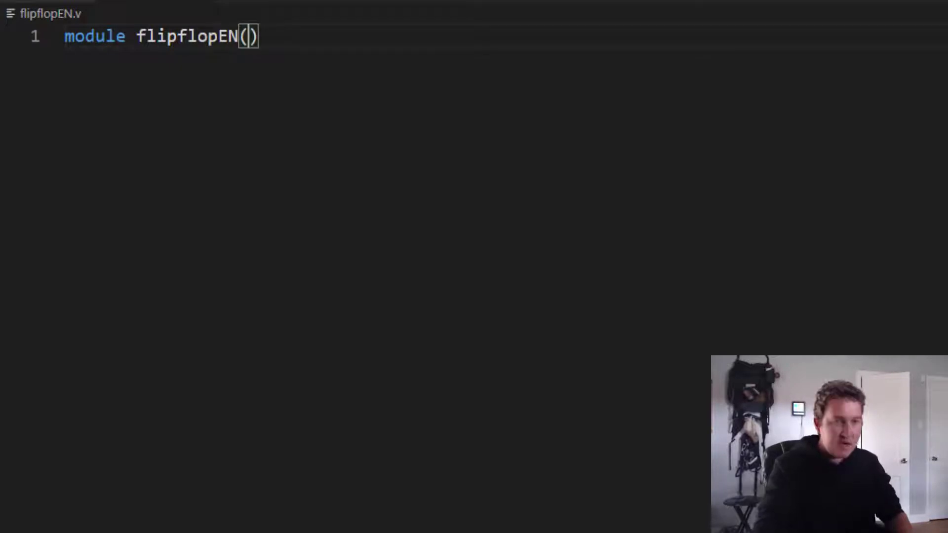
pyautogui.write('D')
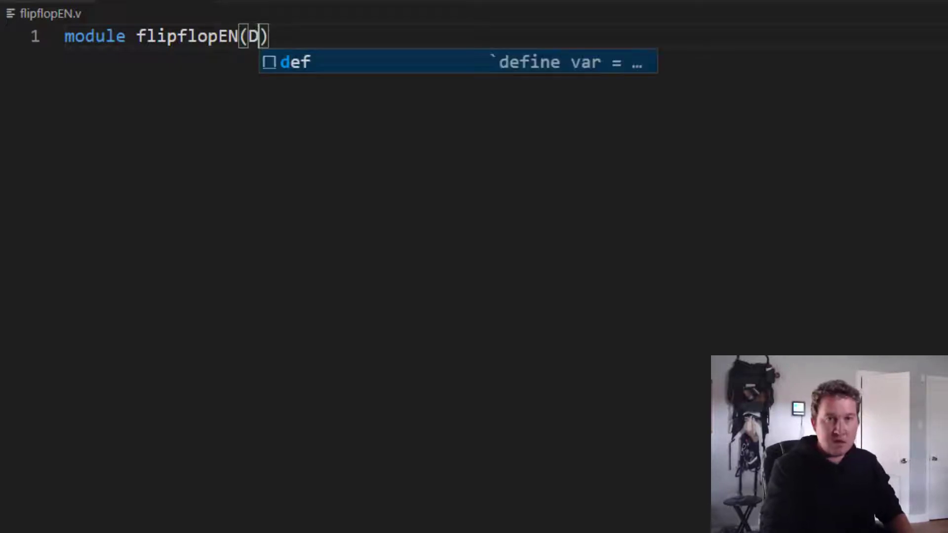
pyautogui.write(', En')
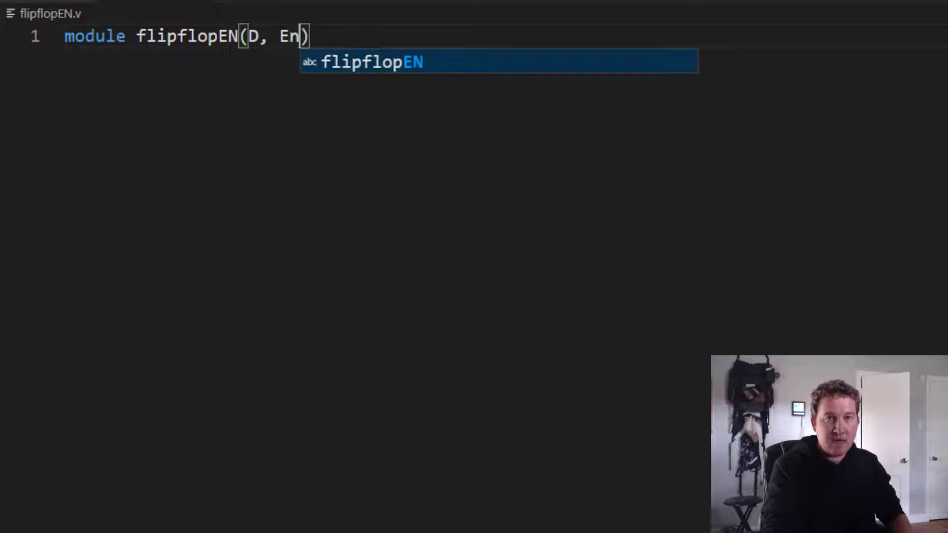
pyautogui.write(', CLK')
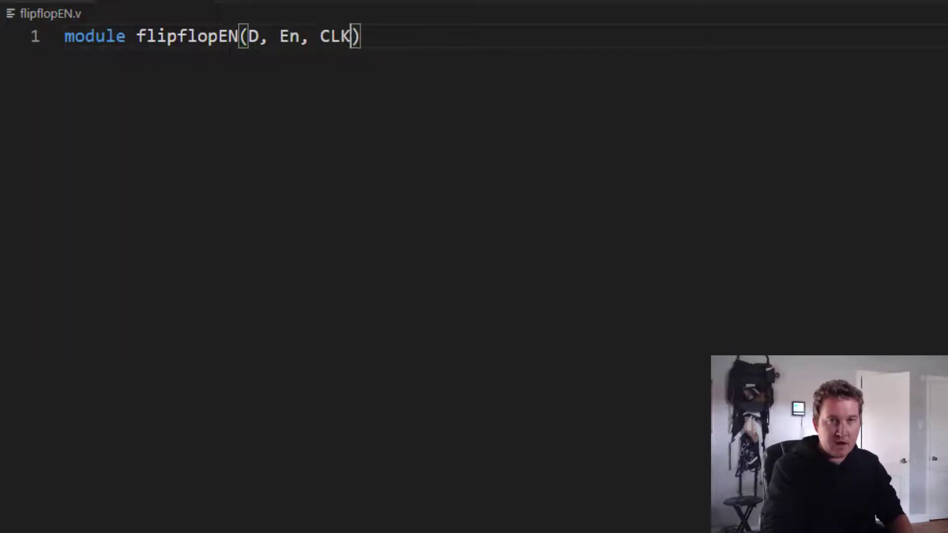
pyautogui.write(', Q')
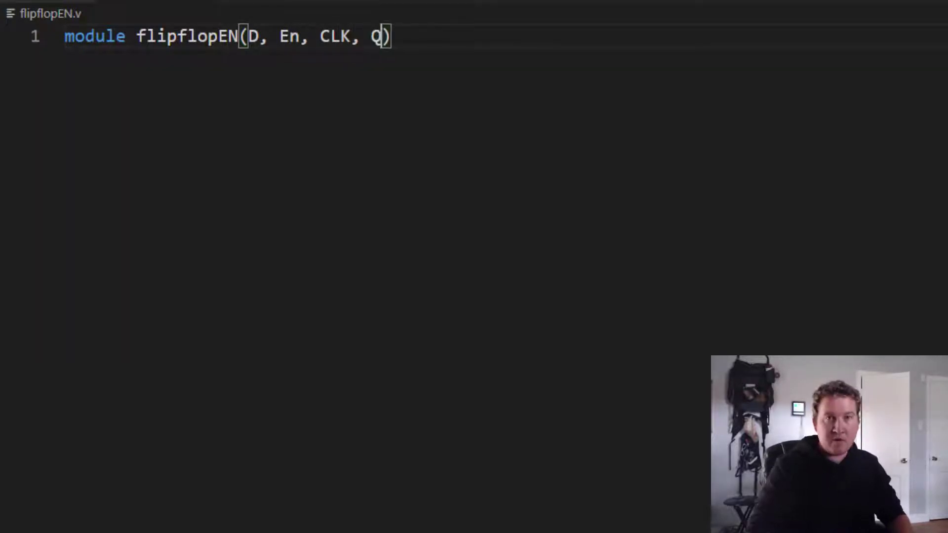
pyautogui.write(';')
pyautogui.write('endmodule')
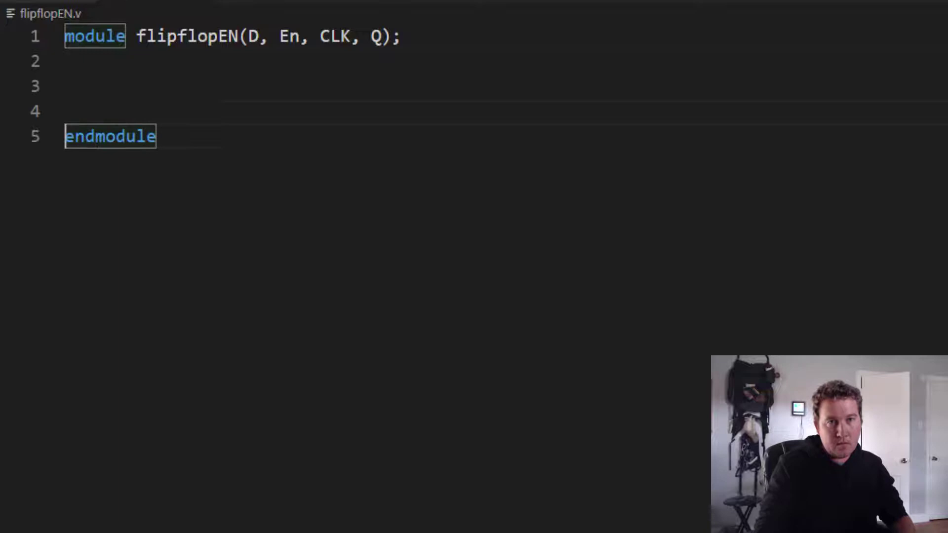
# Step: Declare 'input D, En, CLK;' and 'output reg Q;'
pyautogui.write('input')
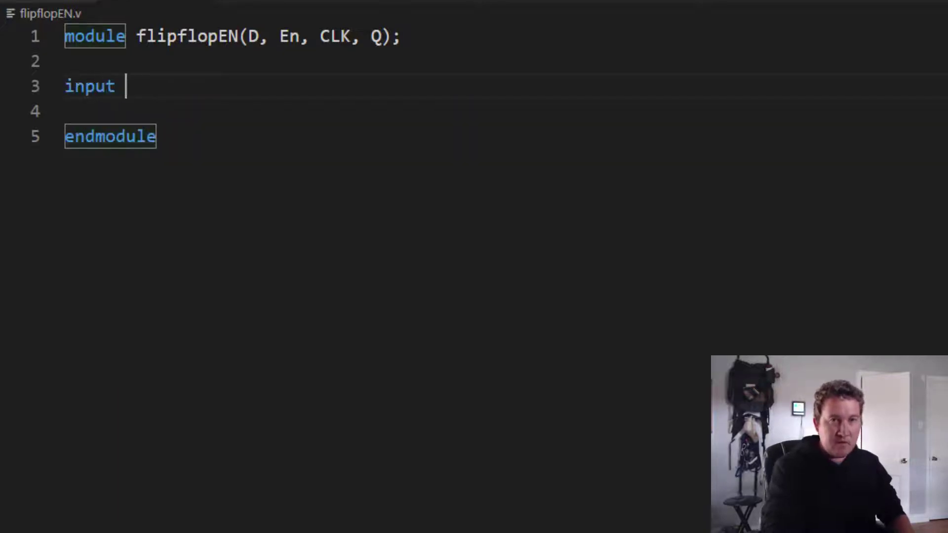
pyautogui.write('D, E')
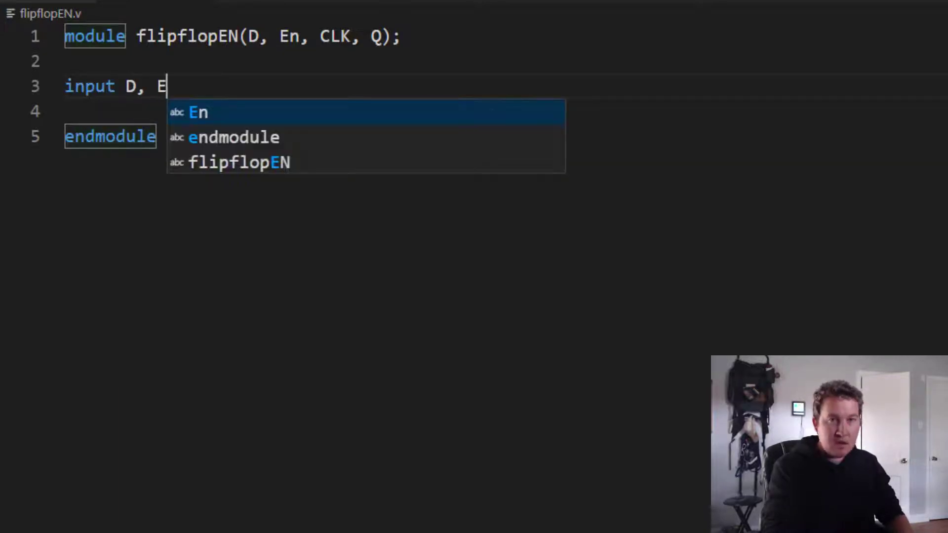
pyautogui.write('n, CLK;')
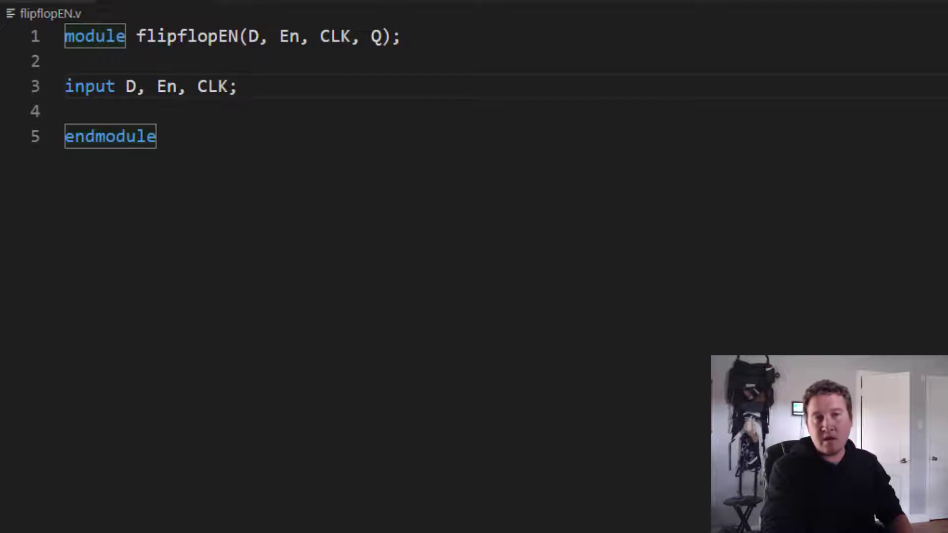
pyautogui.write('output')
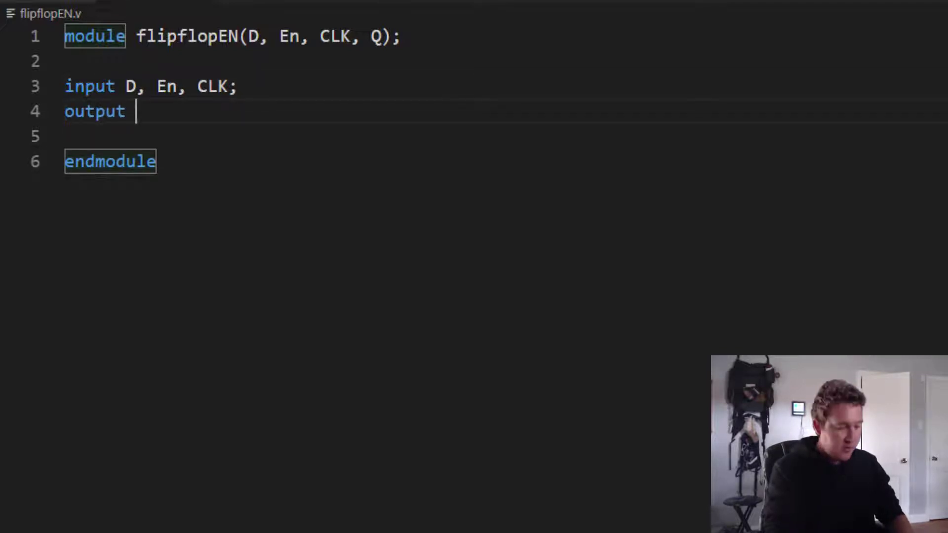
pyautogui.write('reg')
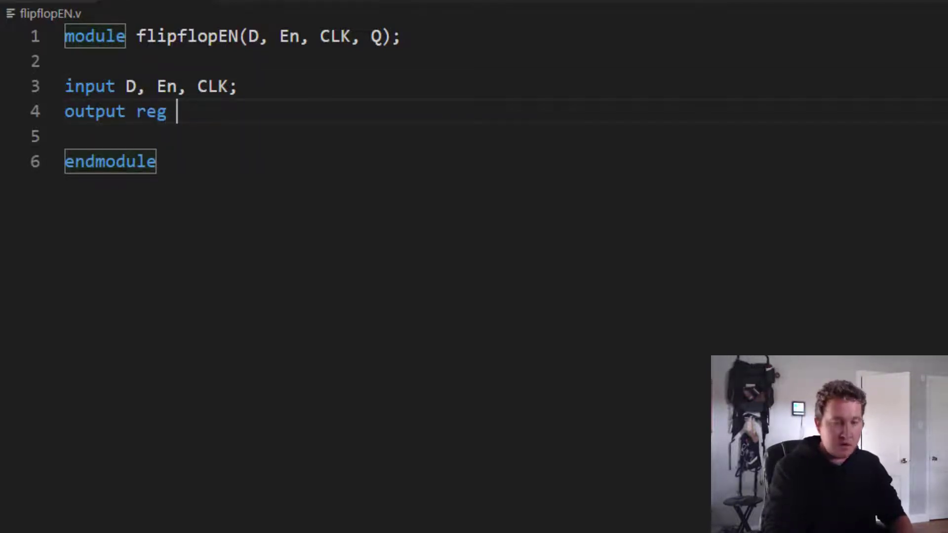
pyautogui.write('Q;')
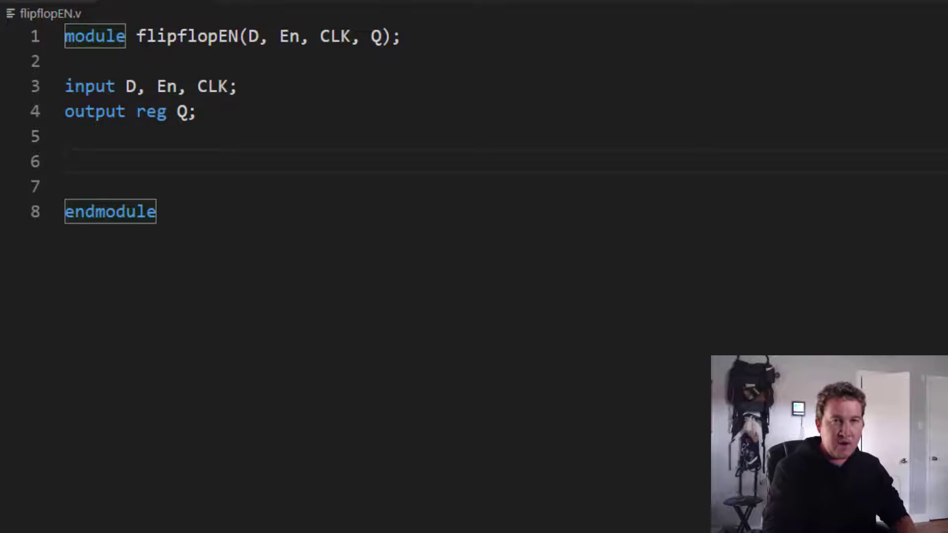
# Step: Write an always @(posedge CLK) block assigning Q = D
pyautogui.write('always')
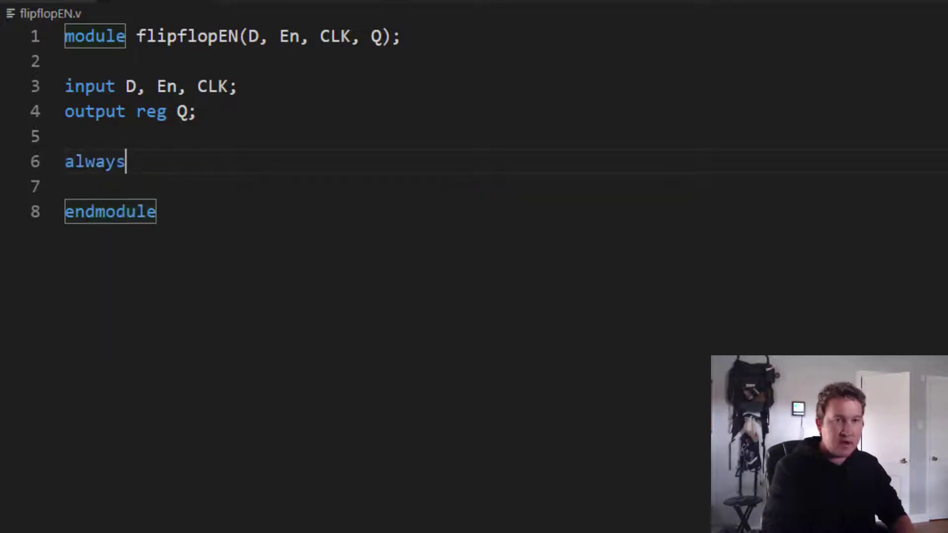
pyautogui.write('@')
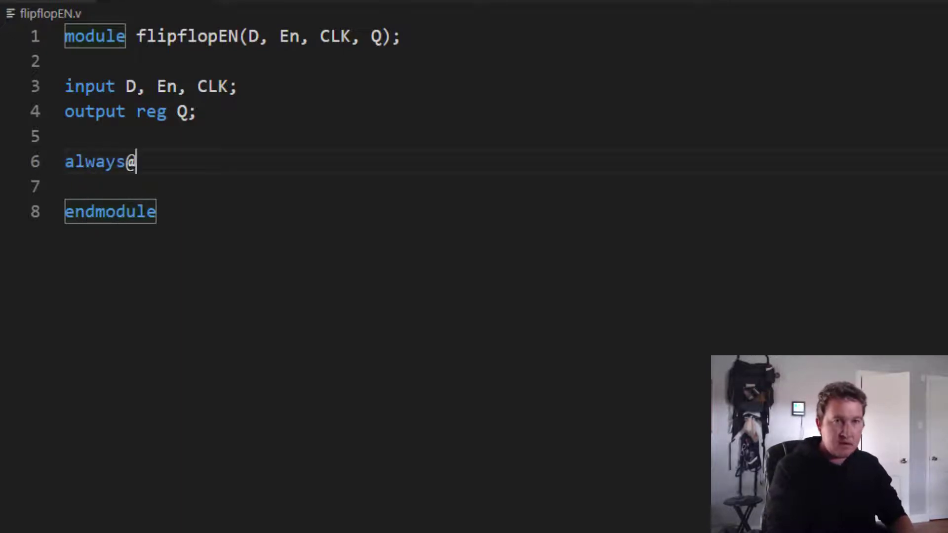
pyautogui.write('(posedge CLK')
pyautogui.write('begin')
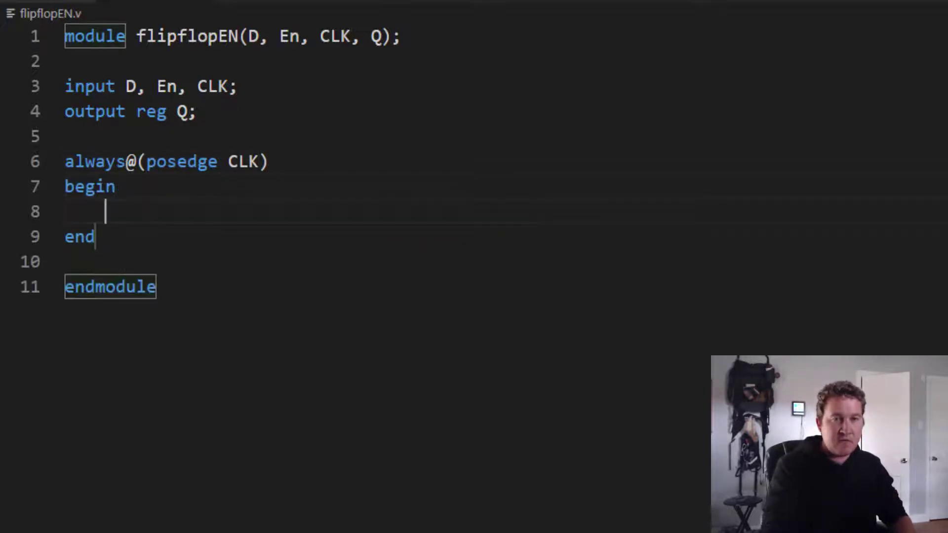
pyautogui.write('Q =')
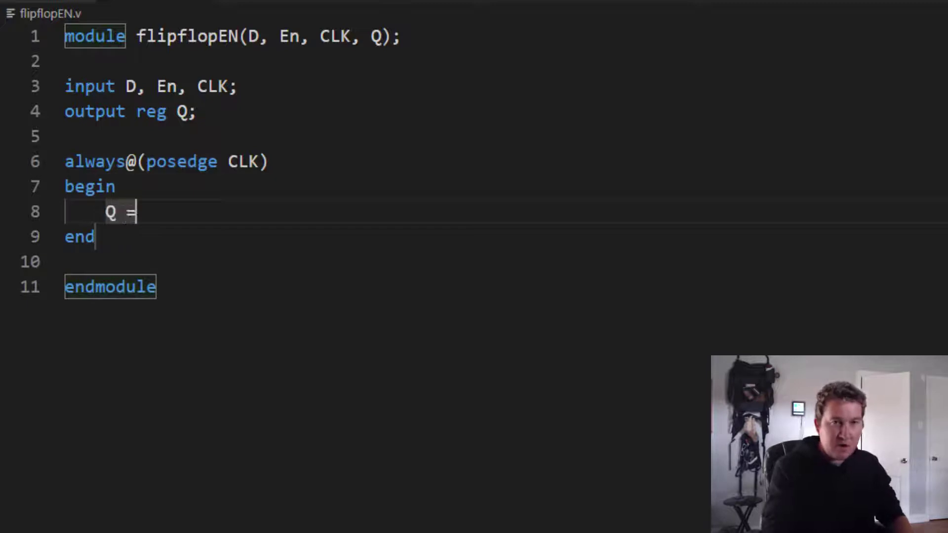
pyautogui.write('D')
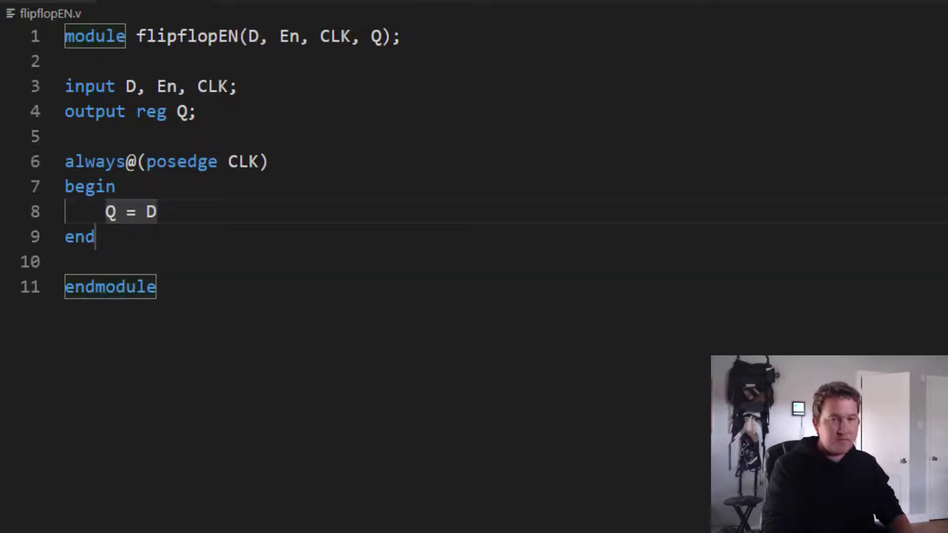
pyautogui.write(';')
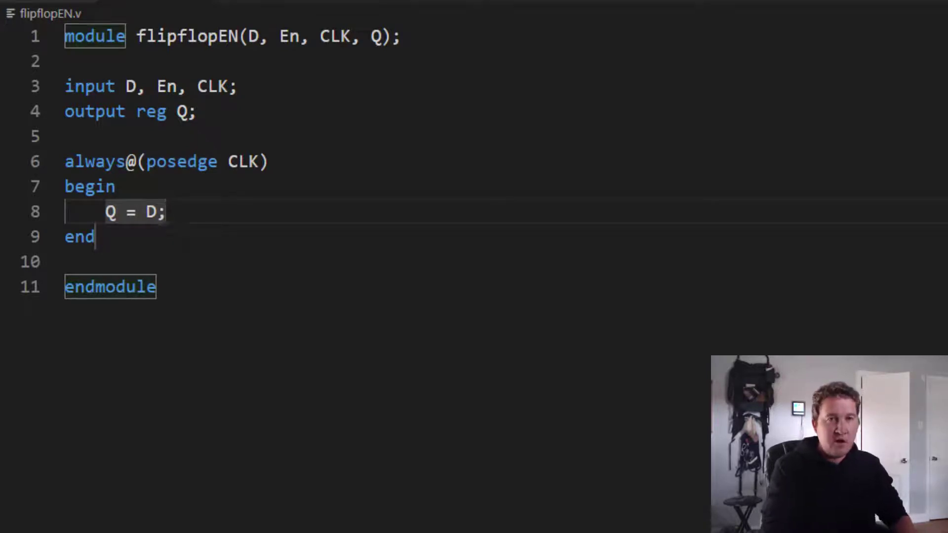
# Step: Gate the assignment with 'if (En) Q = D;'
pyautogui.write('i')
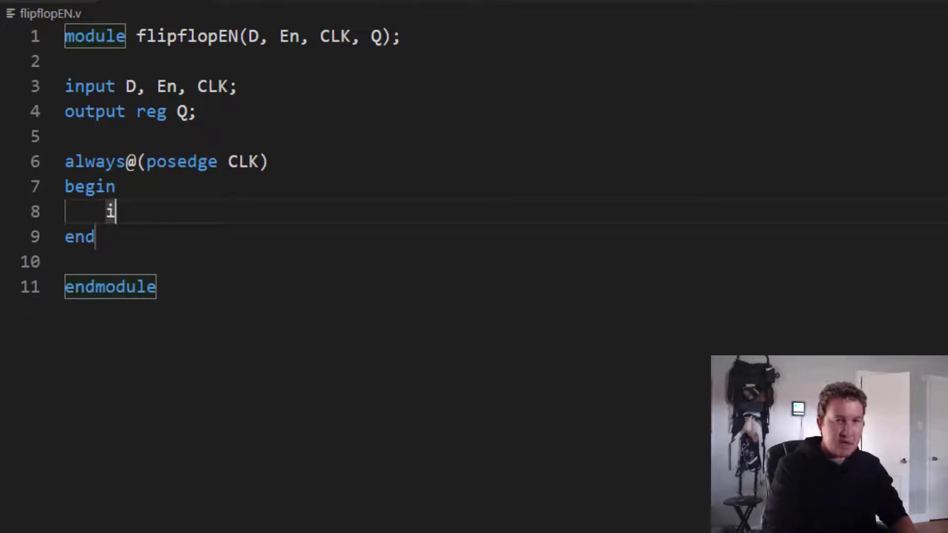
pyautogui.write('f (En)')
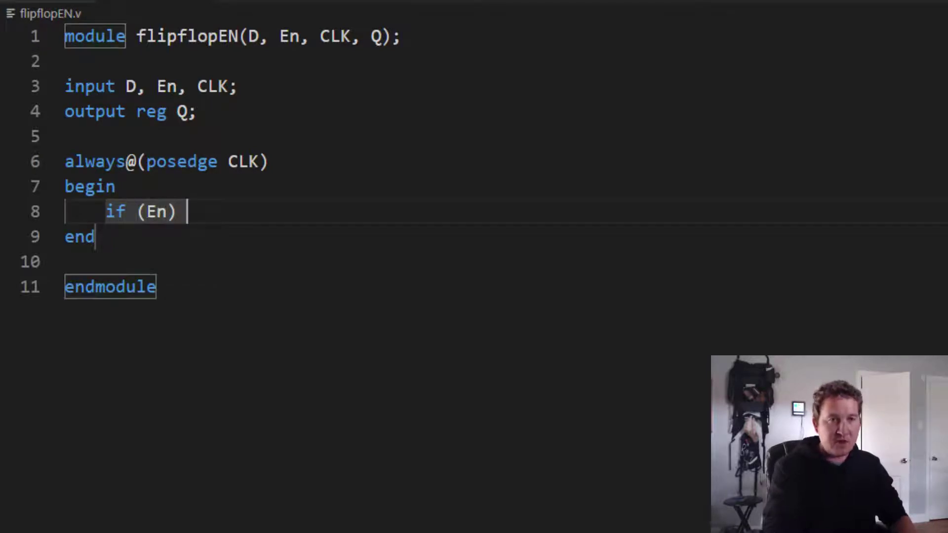
pyautogui.write('Q =')
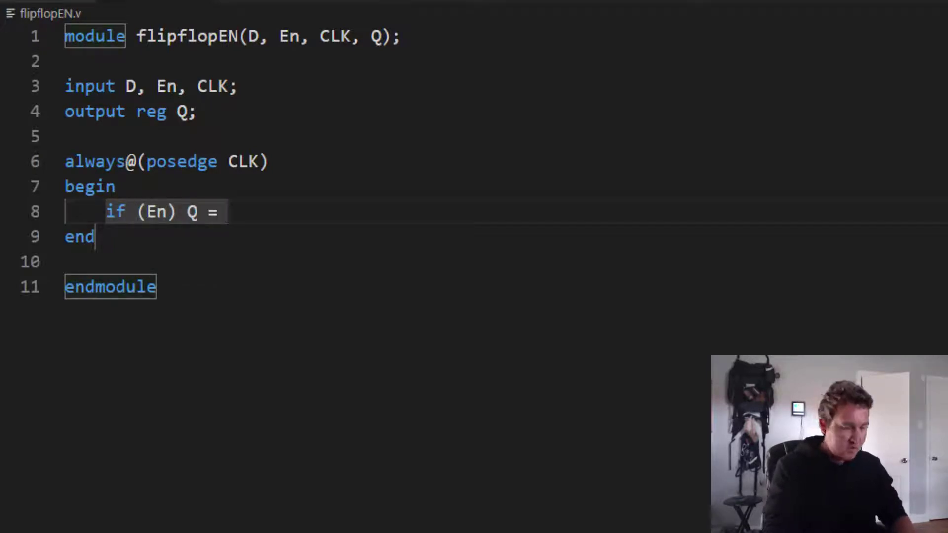
pyautogui.write('D;')
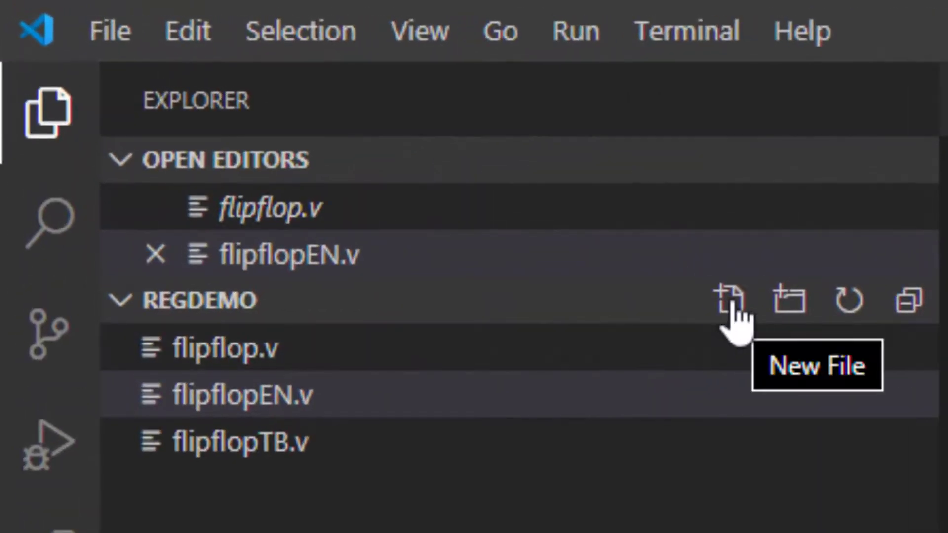
# Step: Create a new file named flipflopENTB.v in the project
pyautogui.click(731, 300)
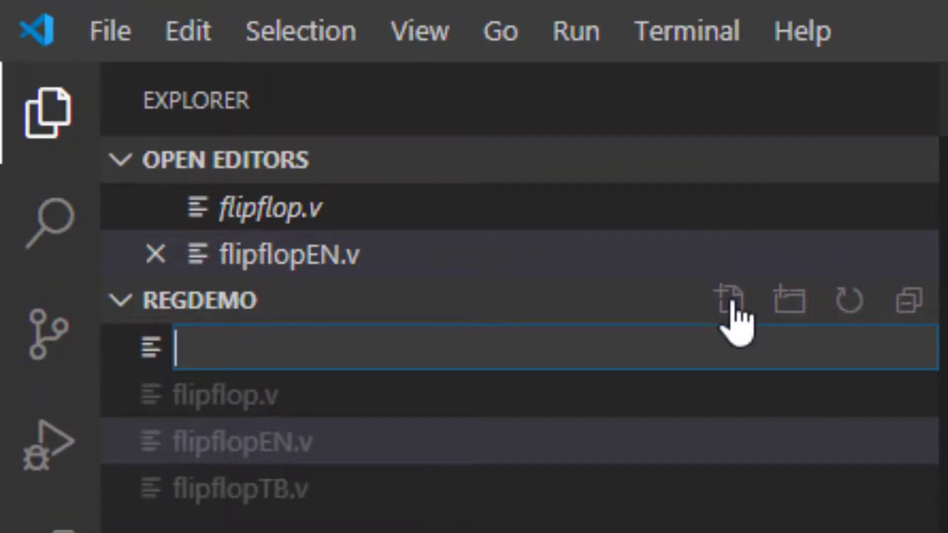
pyautogui.write('flipfl')
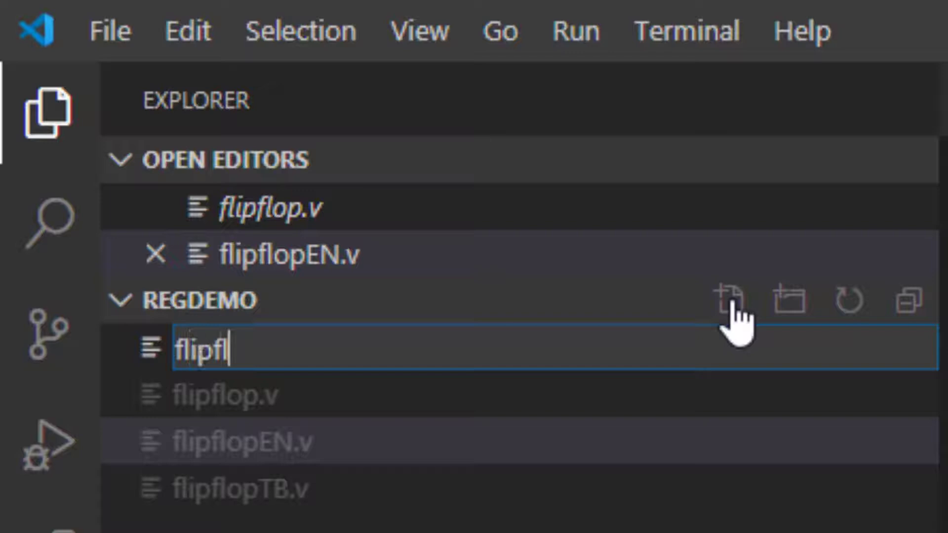
pyautogui.write('opEN')
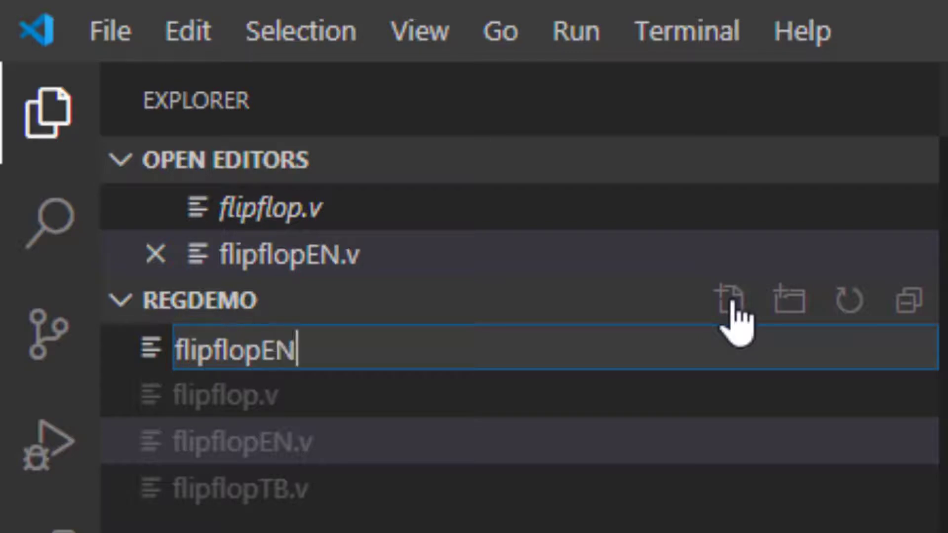
pyautogui.write('TB.v')
pyautogui.write('`')
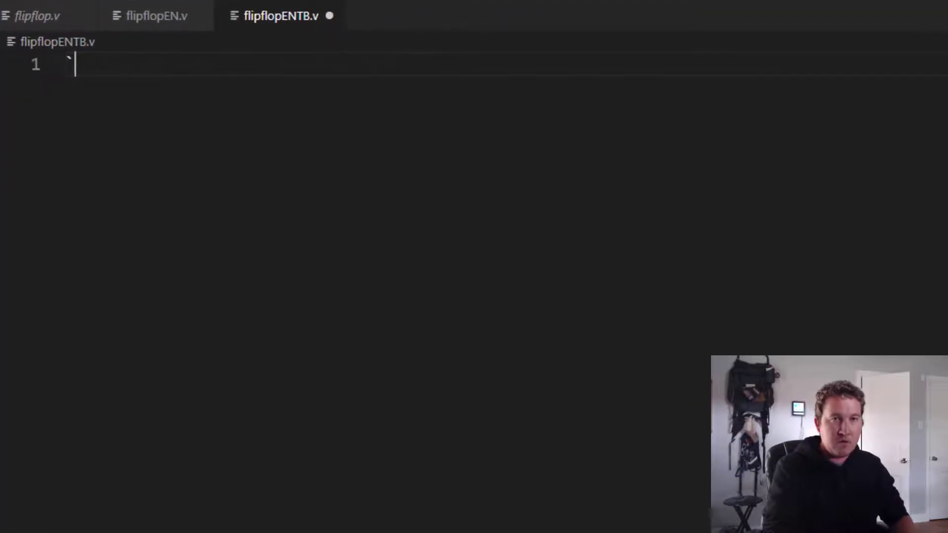
# Step: Add `include "flipflopEN.v" and `timescale 1ns/1ns to the testbench
pyautogui.write('inclu')
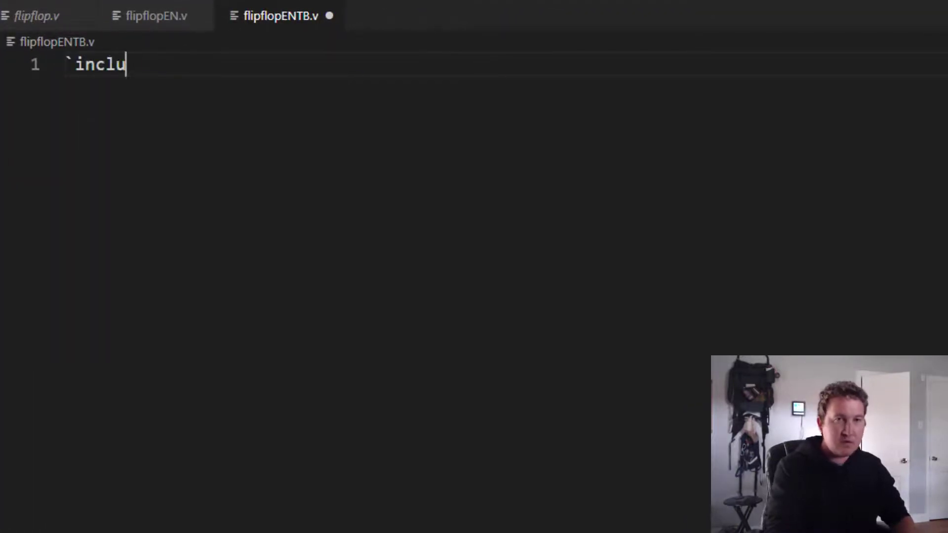
pyautogui.write('de "f')
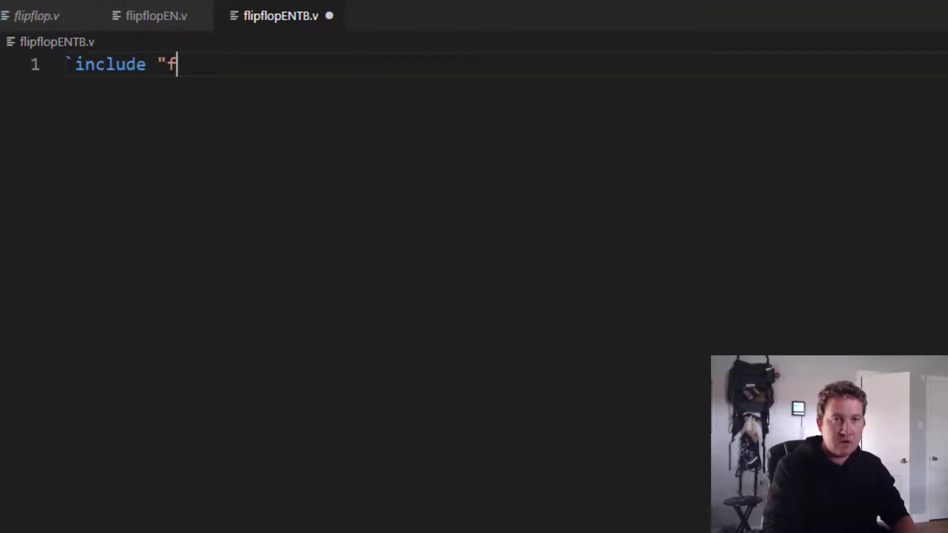
pyautogui.write('lipfl')
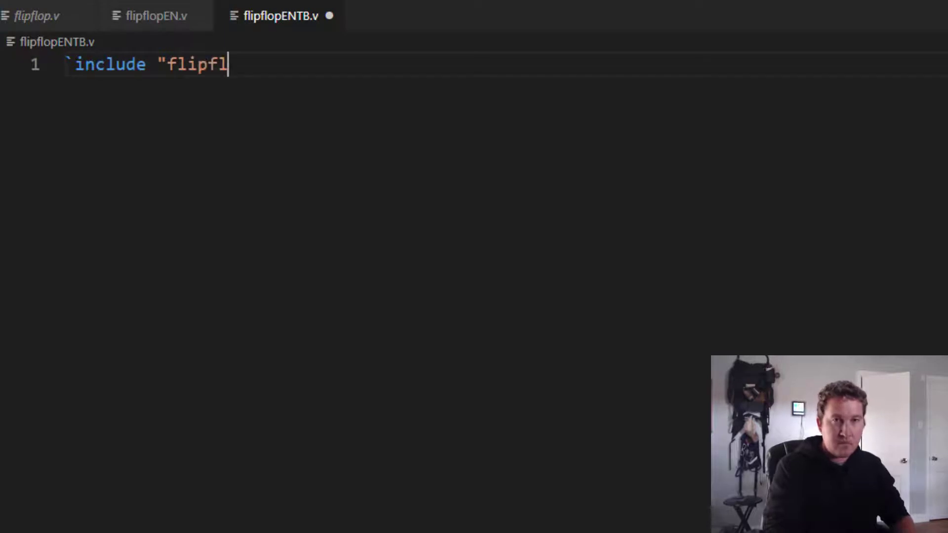
pyautogui.write('opEN')
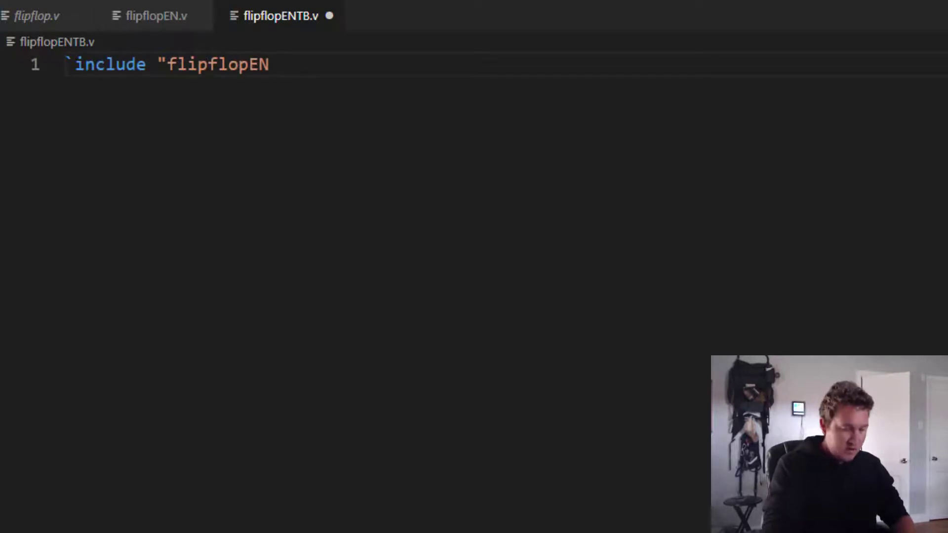
pyautogui.write('.v"')
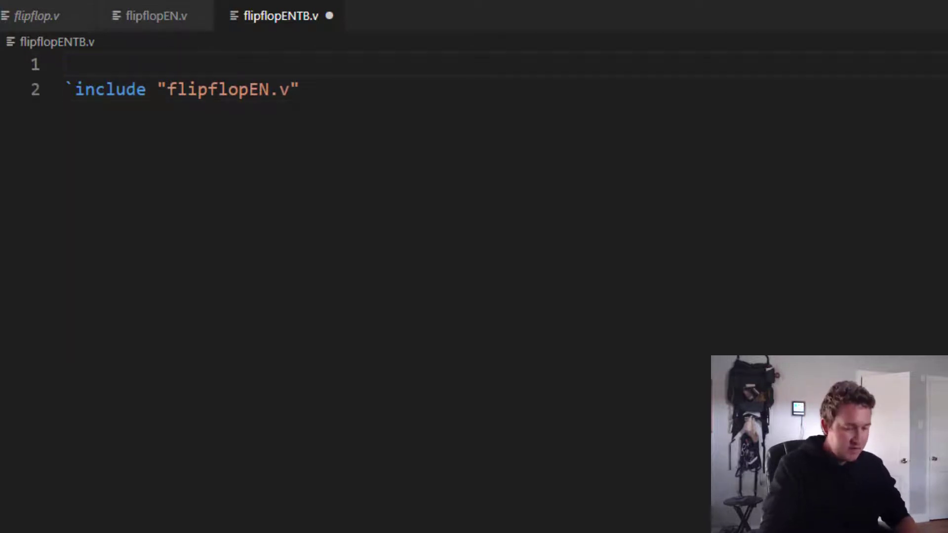
pyautogui.write('`times')
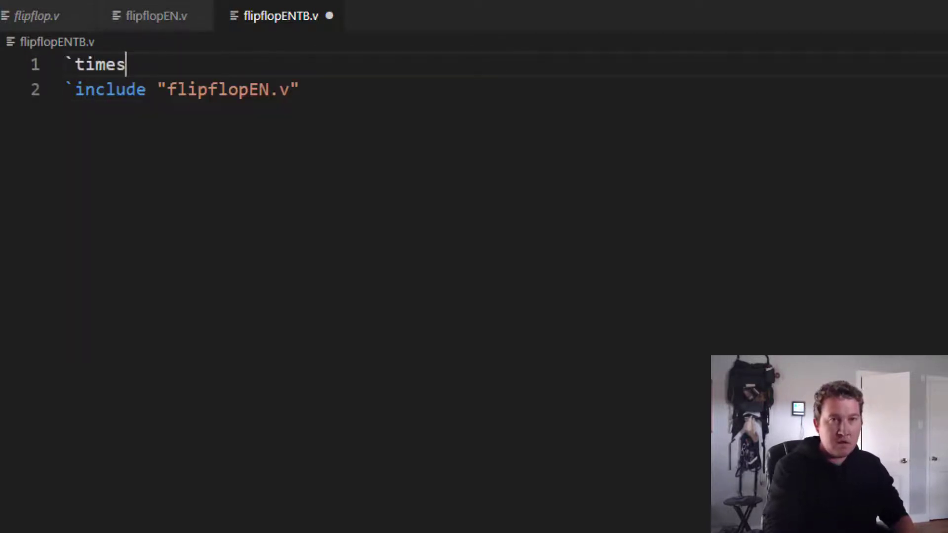
pyautogui.write('cale 1ns/')
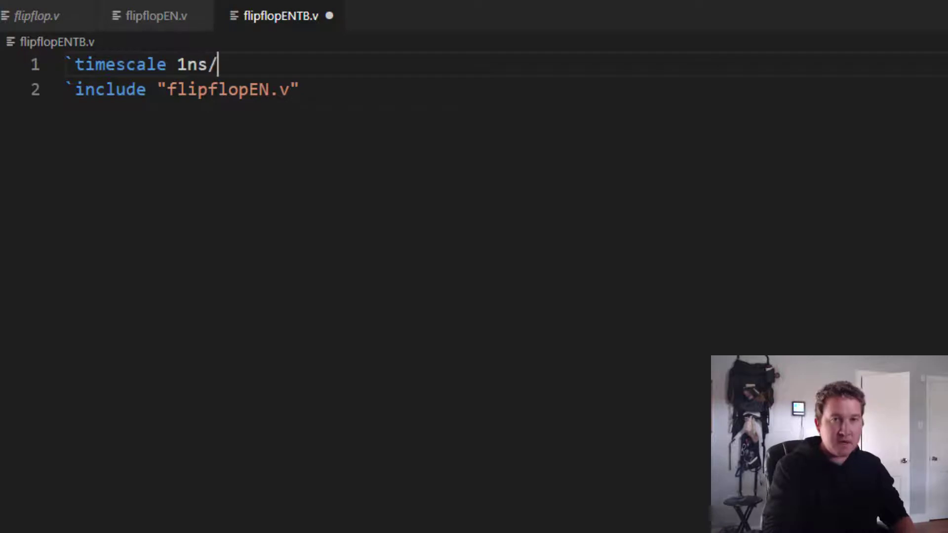
pyautogui.write('1ns')
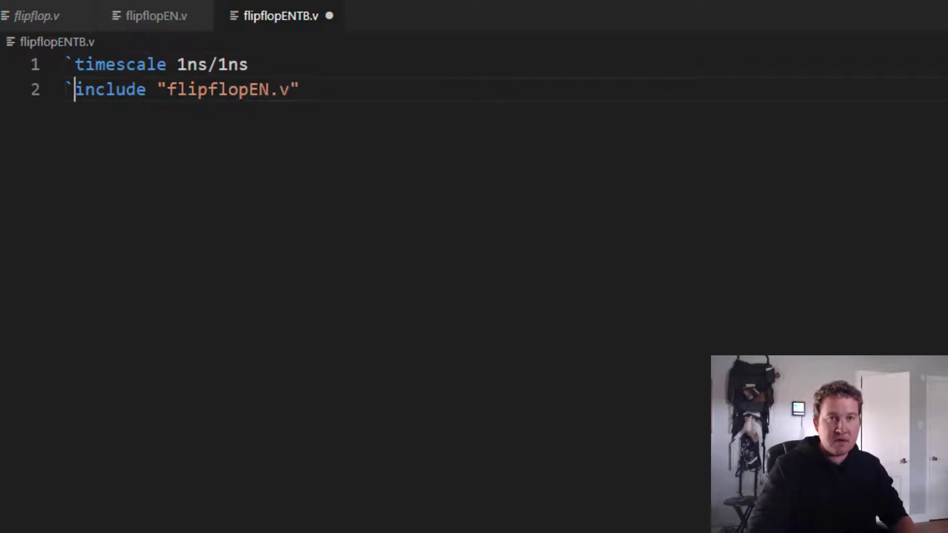
pyautogui.press('Return')
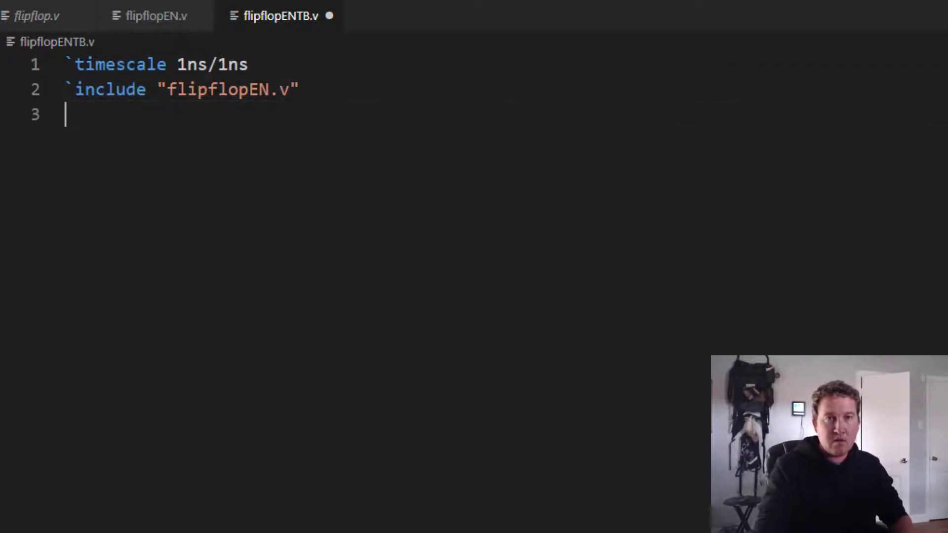
# Step: Declare module testbench with reg D, En, CLK and wire Q
pyautogui.write('module')
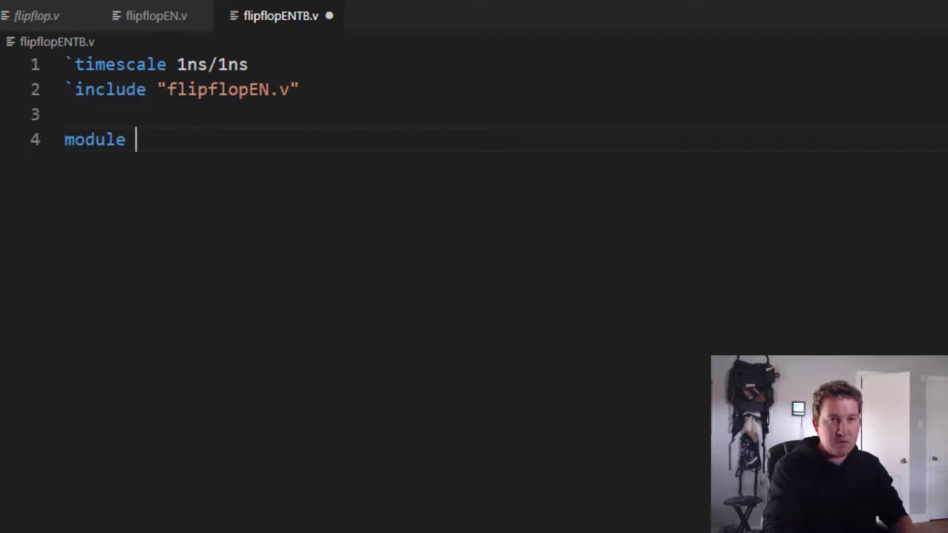
pyautogui.write('testb')
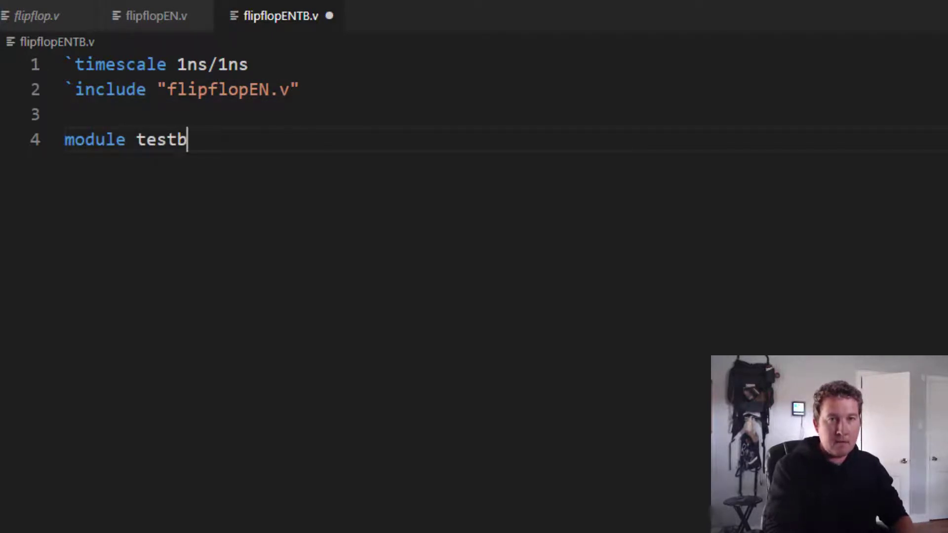
pyautogui.write('ench;')
pyautogui.write('endmodule')
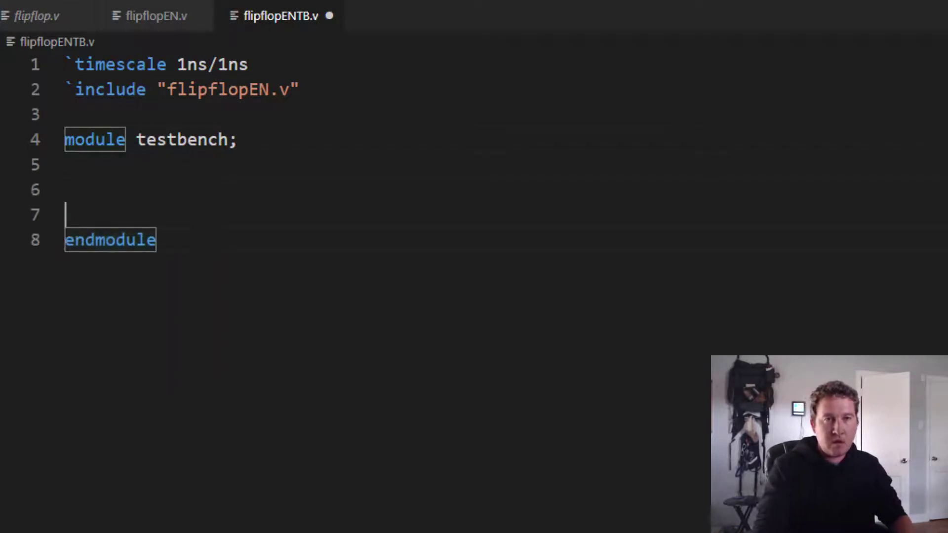
pyautogui.write('reg')
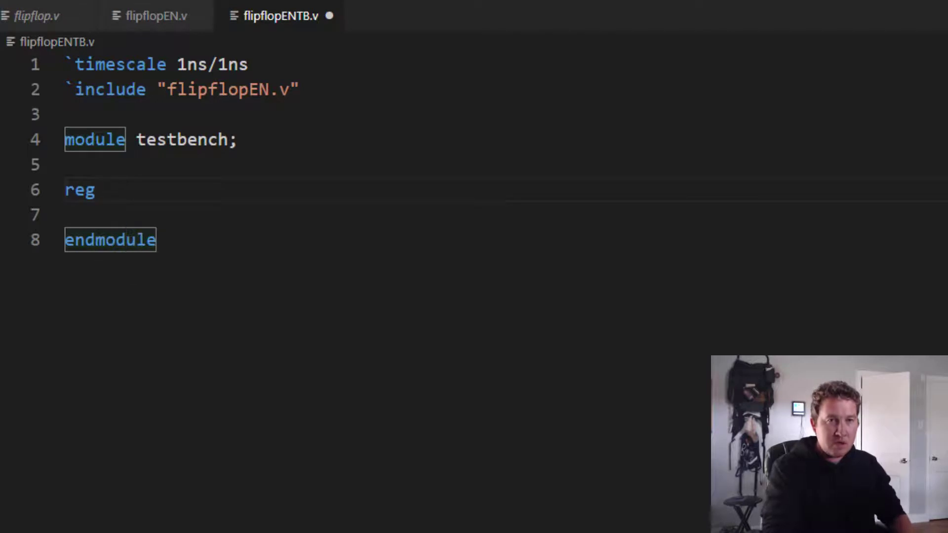
pyautogui.write('D, En')
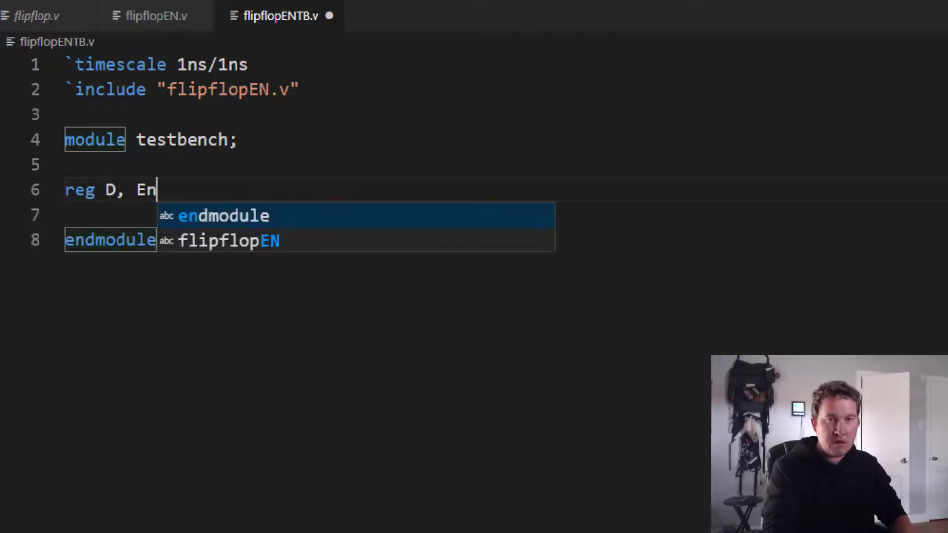
pyautogui.write(', CLK;')
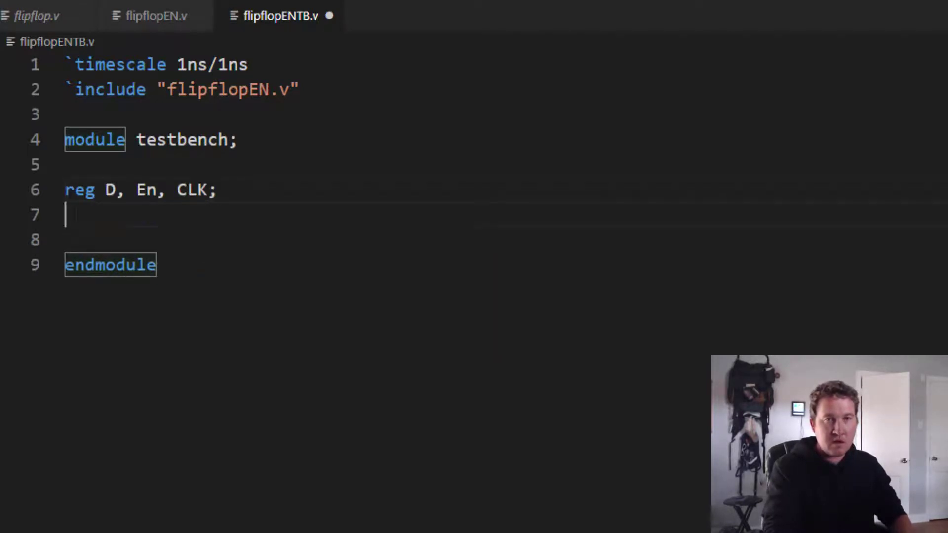
pyautogui.write('wire Q;')
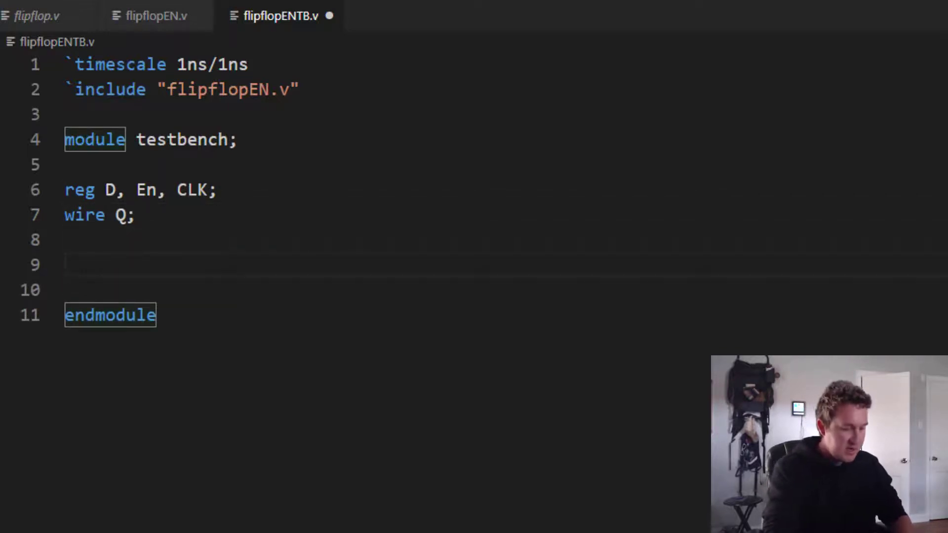
# Step: Instantiate 'flipflopEN UUT(D, En, CLK, Q);' after checking the module's port order
pyautogui.write('flipflopEN')
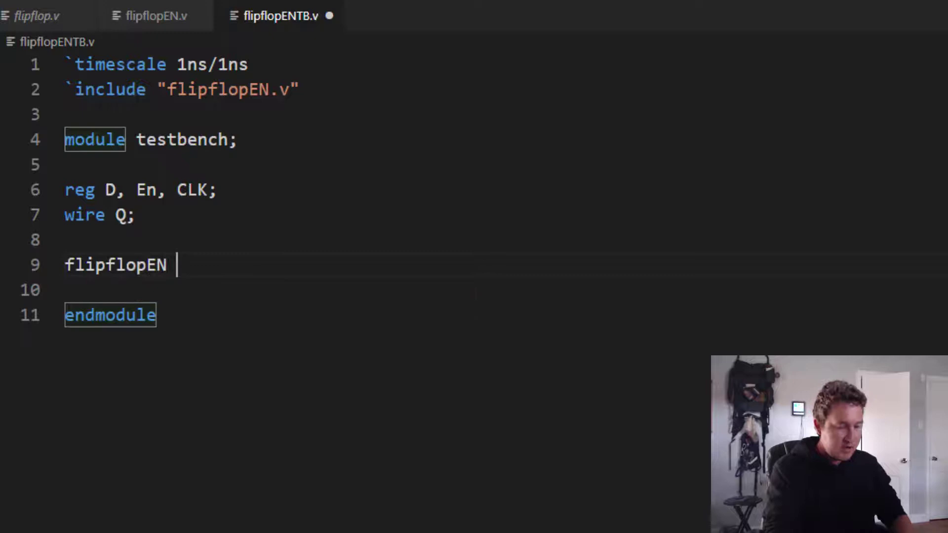
pyautogui.write('UUT()')
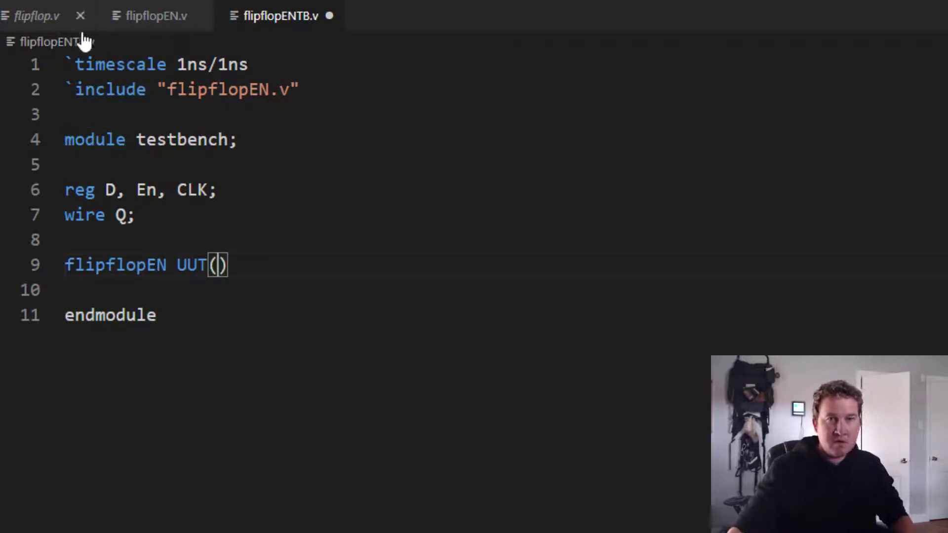
pyautogui.click(154, 15)
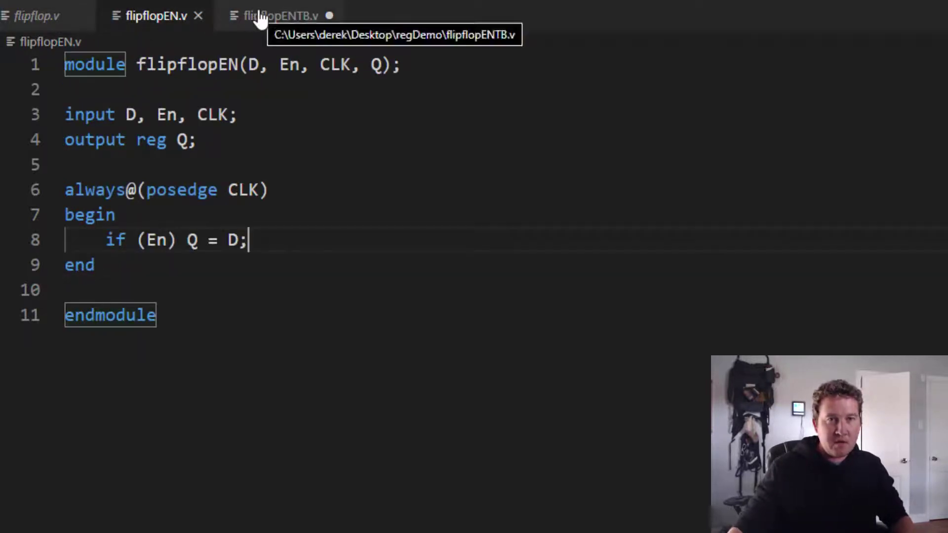
pyautogui.click(278, 16)
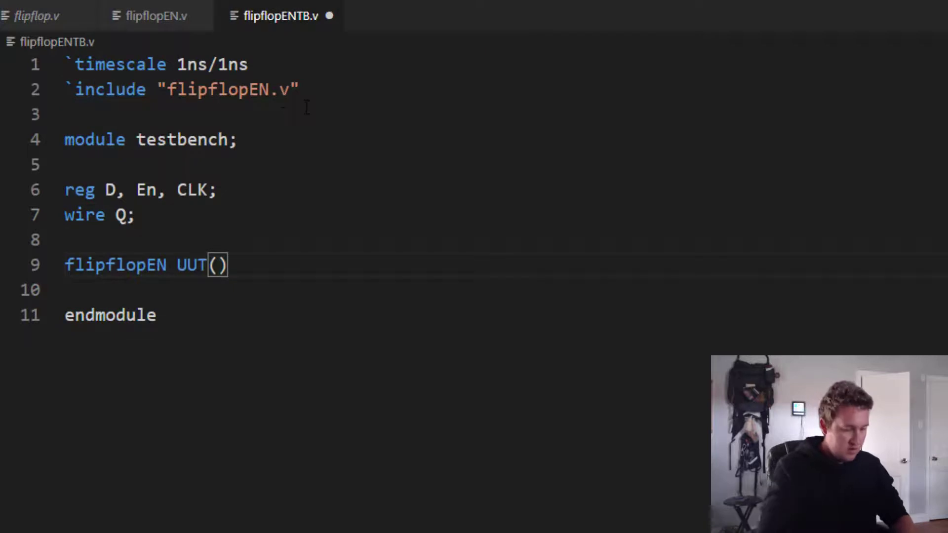
pyautogui.write('D, En, CLK')
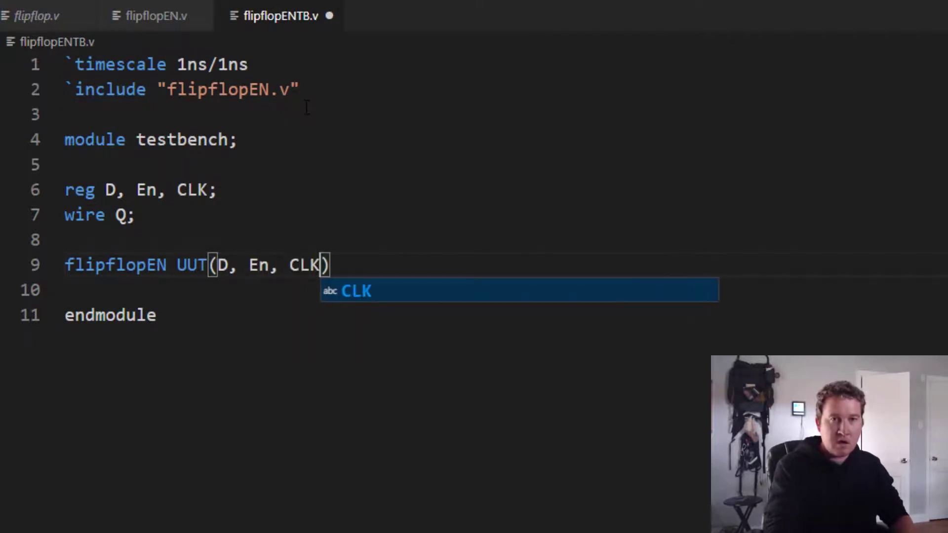
pyautogui.write(', Q);')
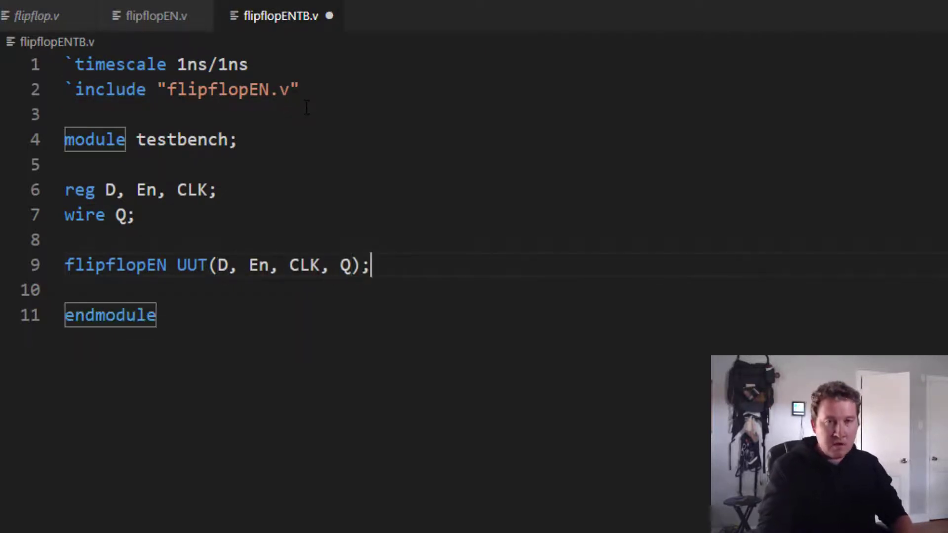
pyautogui.press('Enter')
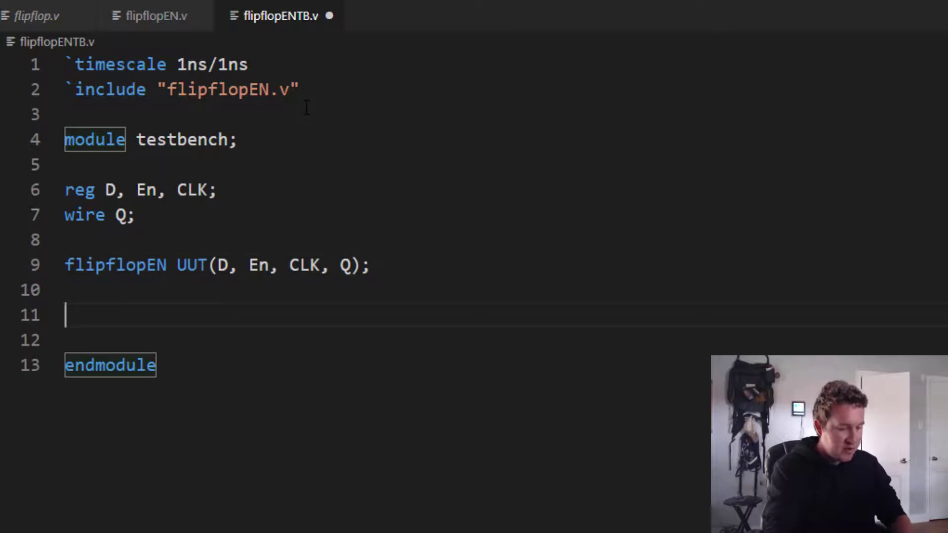
# Step: Write an 'always begin' block with 'CLK = ~CLK;' and '#15;'
pyautogui.write('always')
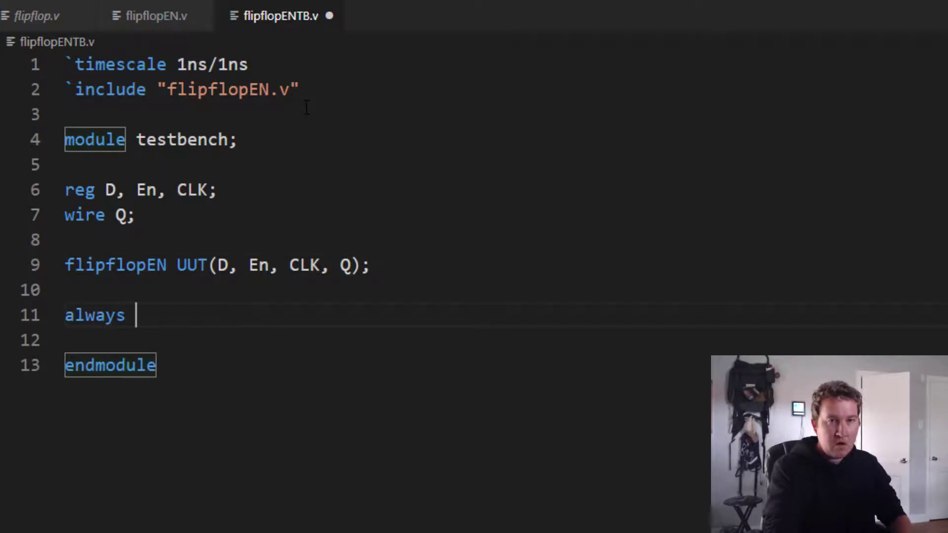
pyautogui.write('begin')
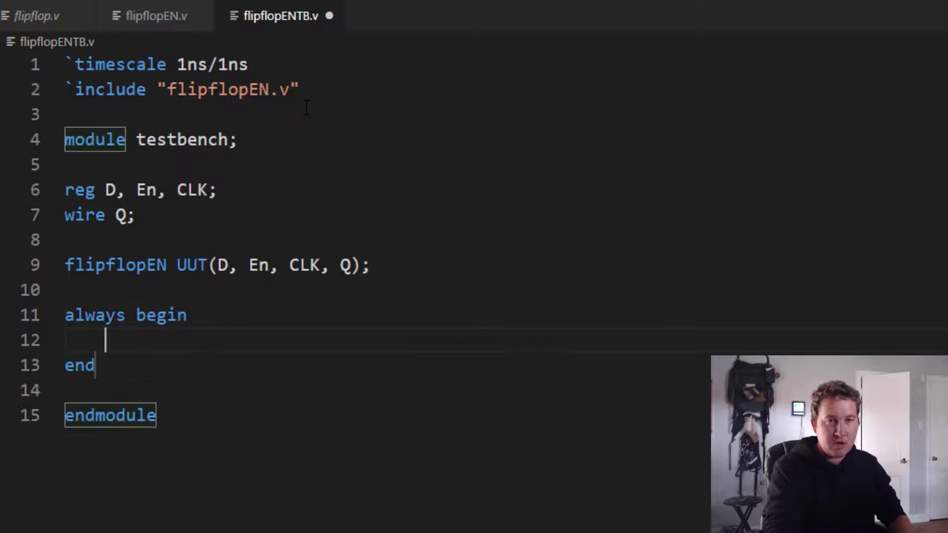
pyautogui.write('CLK =')
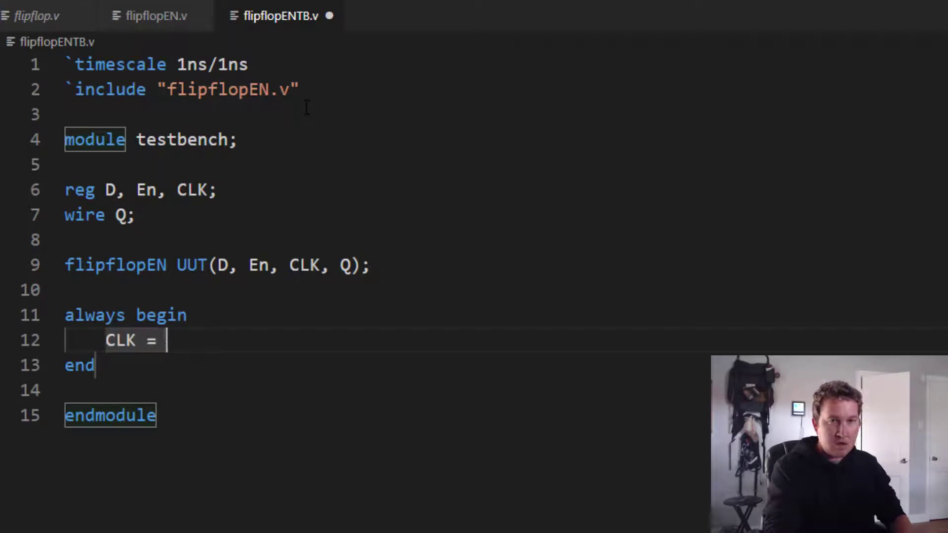
pyautogui.write('~CLK')
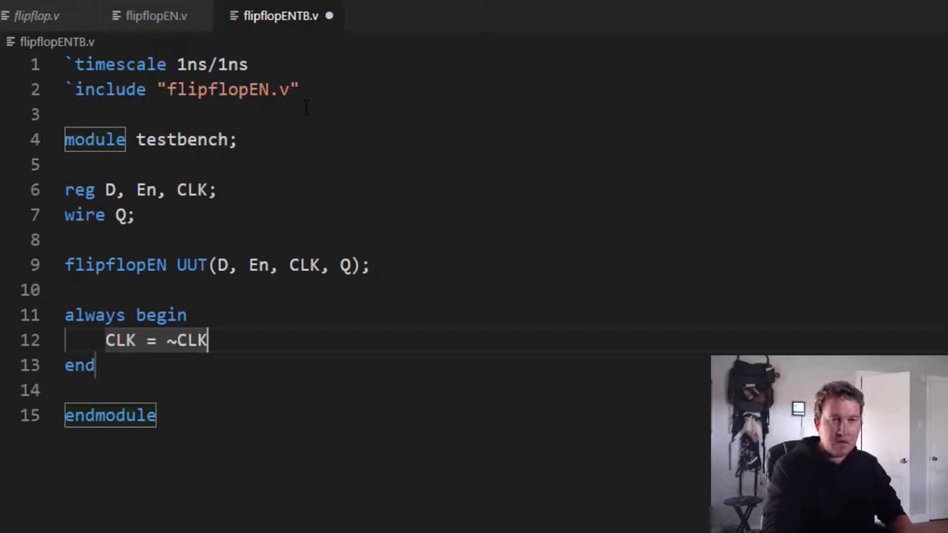
pyautogui.write(';')
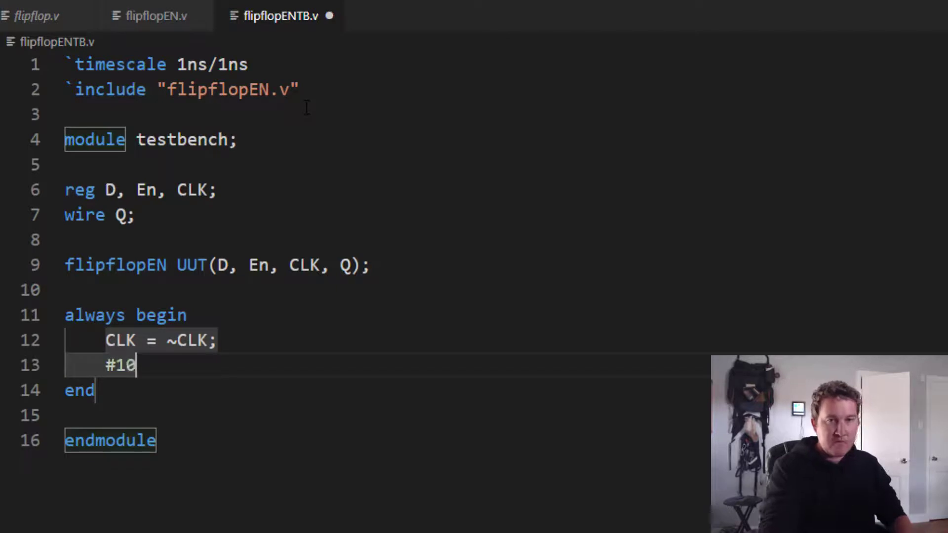
pyautogui.press('Backspace')
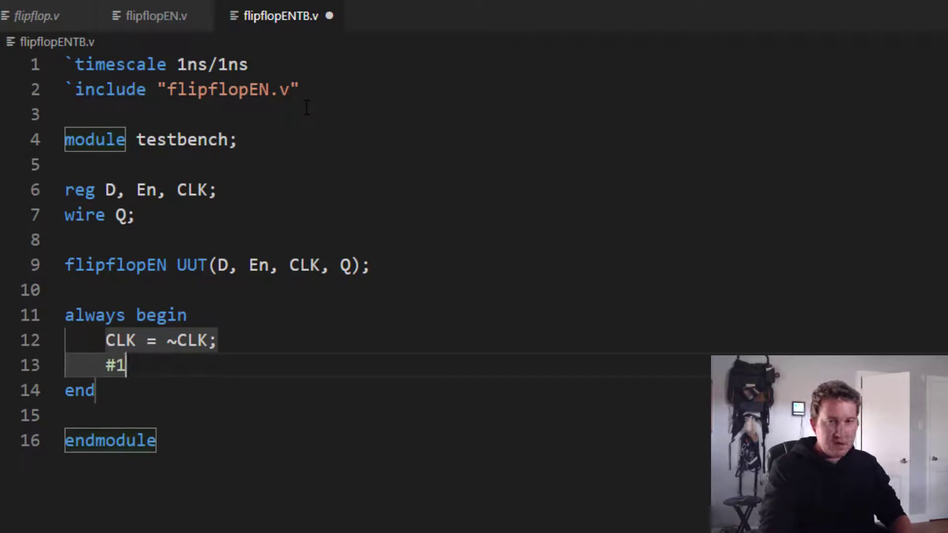
pyautogui.write('5;')
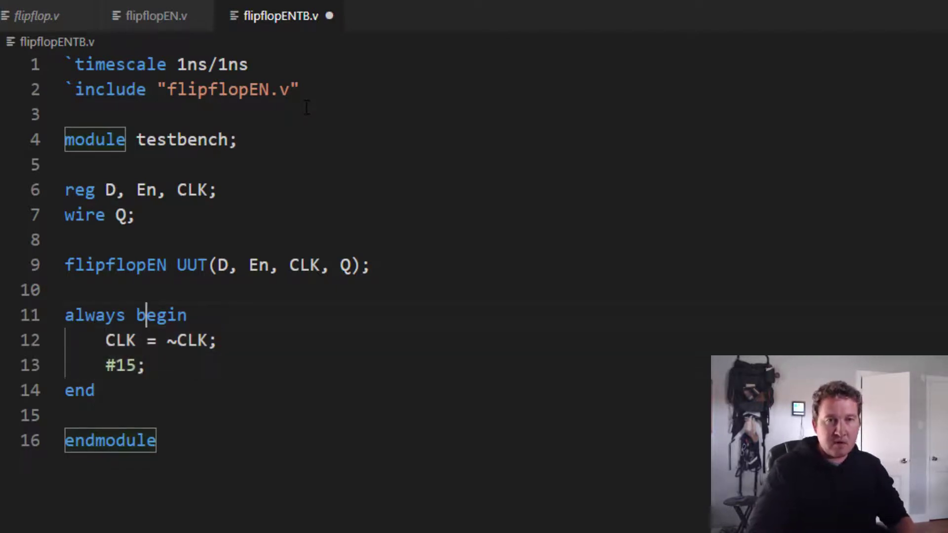
pyautogui.click(138, 189)
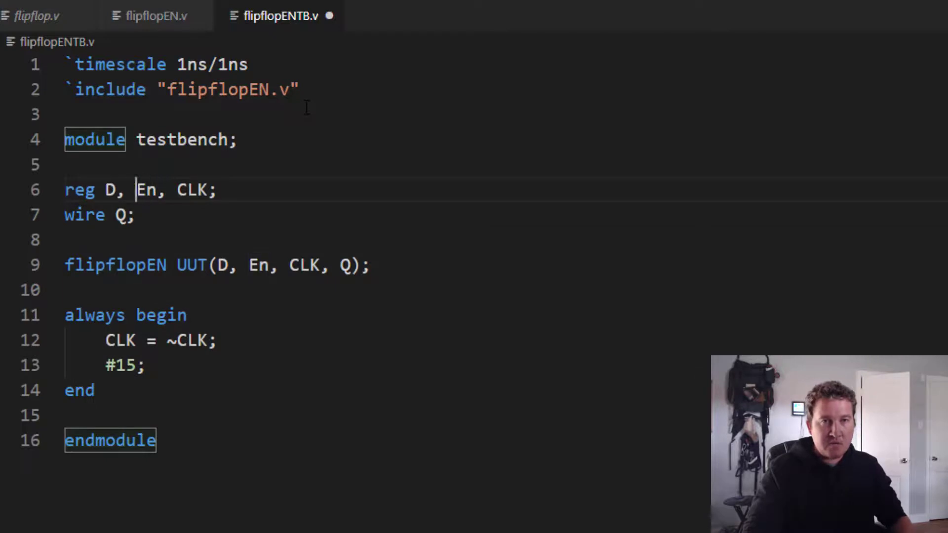
# Step: Initialize reg D, En and CLK to 0 and start an initial block
pyautogui.write('= 0')
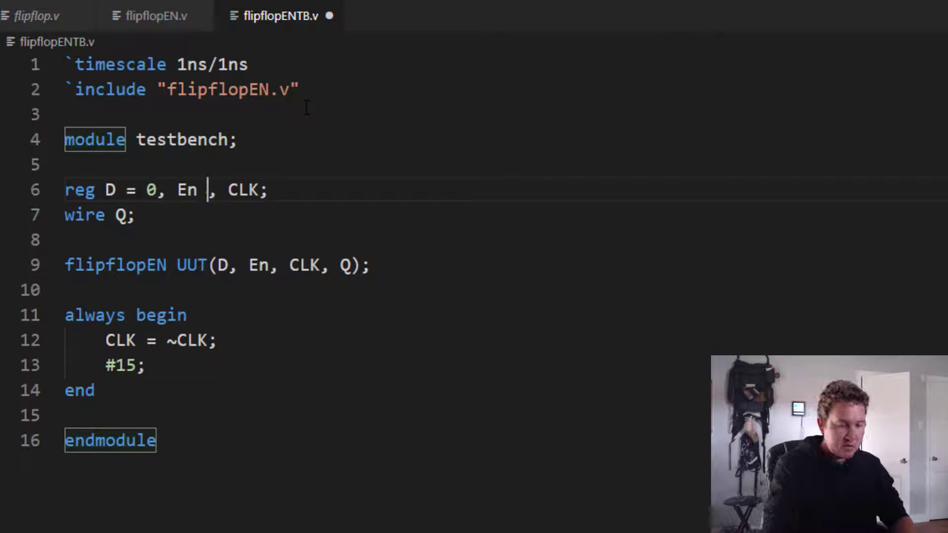
pyautogui.write('= 0')
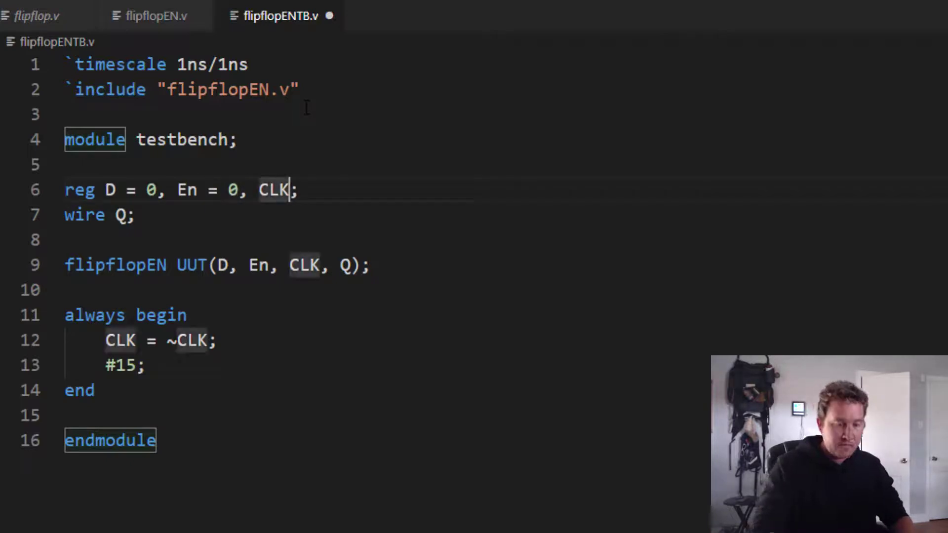
pyautogui.write('= 0')
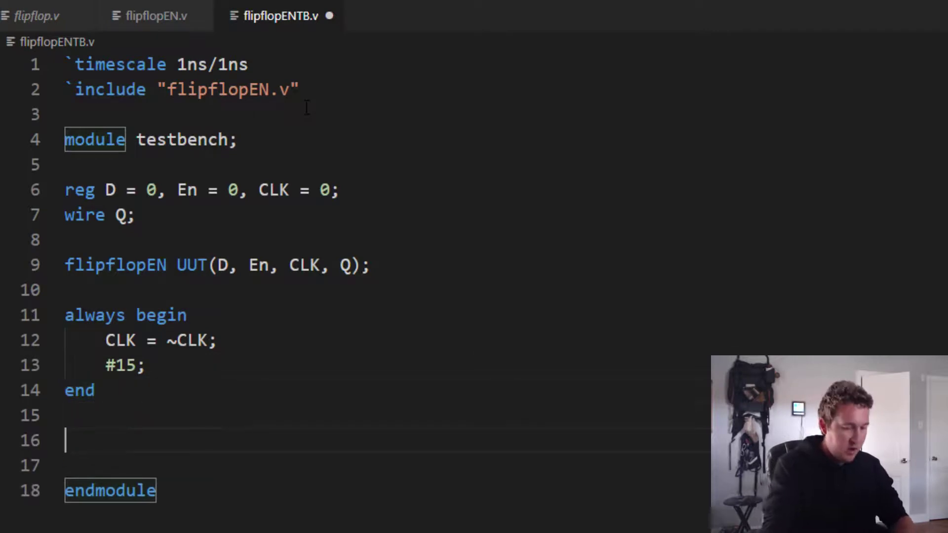
pyautogui.write('initial begin')
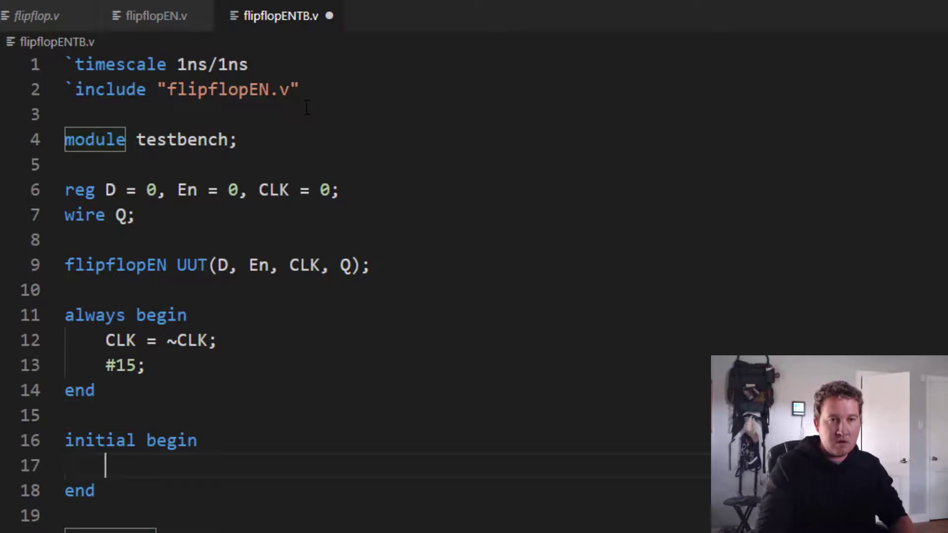
# Step: Add $dumpfile("flipflopEN.vcd") and $dumpvars(0, testbench) to the initial block
pyautogui.write('$dum')
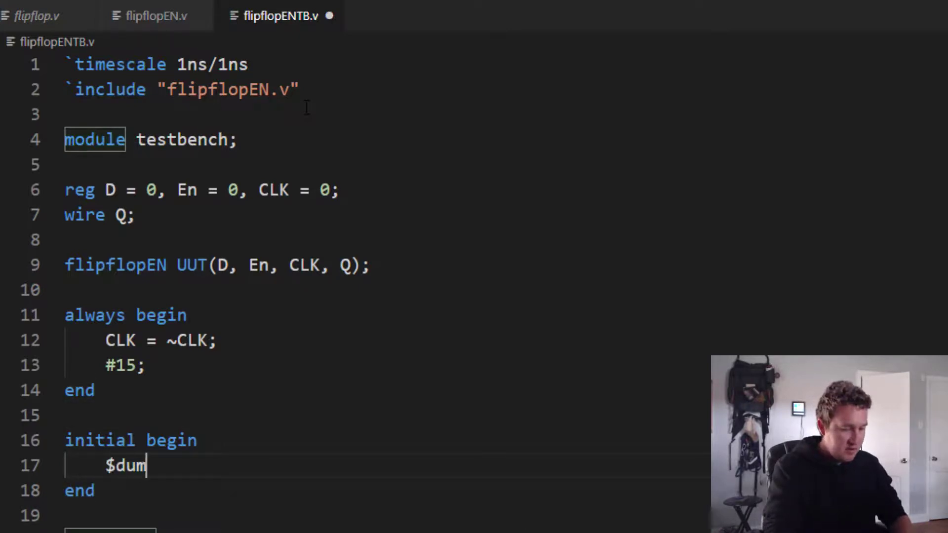
pyautogui.write('pfile("f')
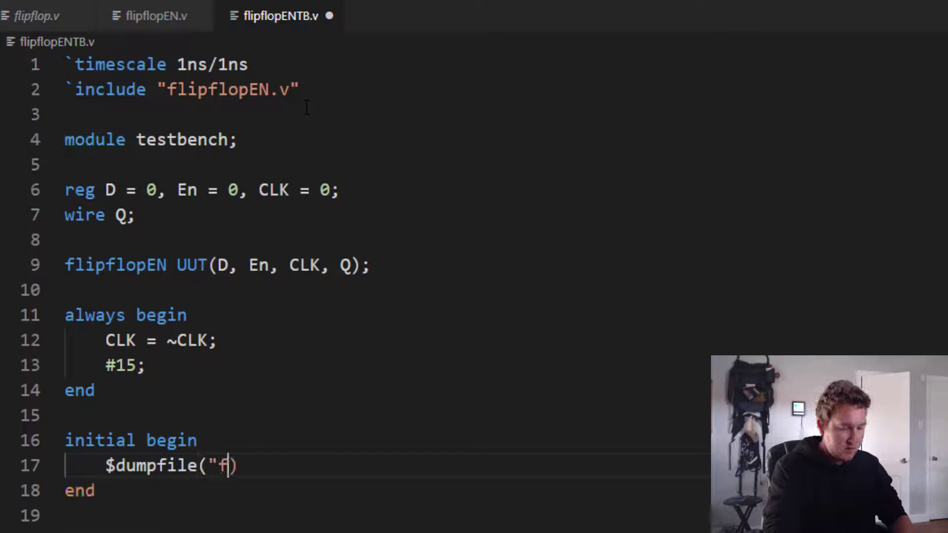
pyautogui.write('lipflopEN.')
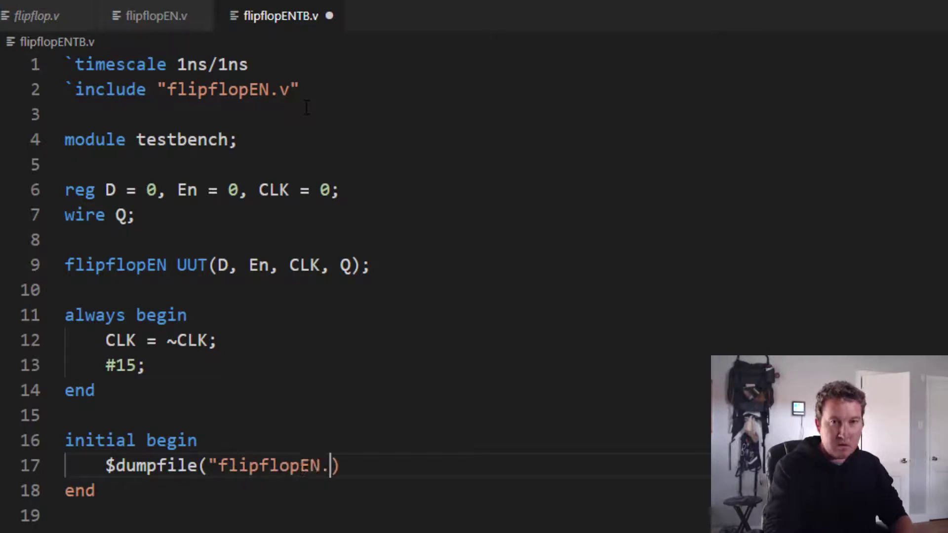
pyautogui.write('vcd"')
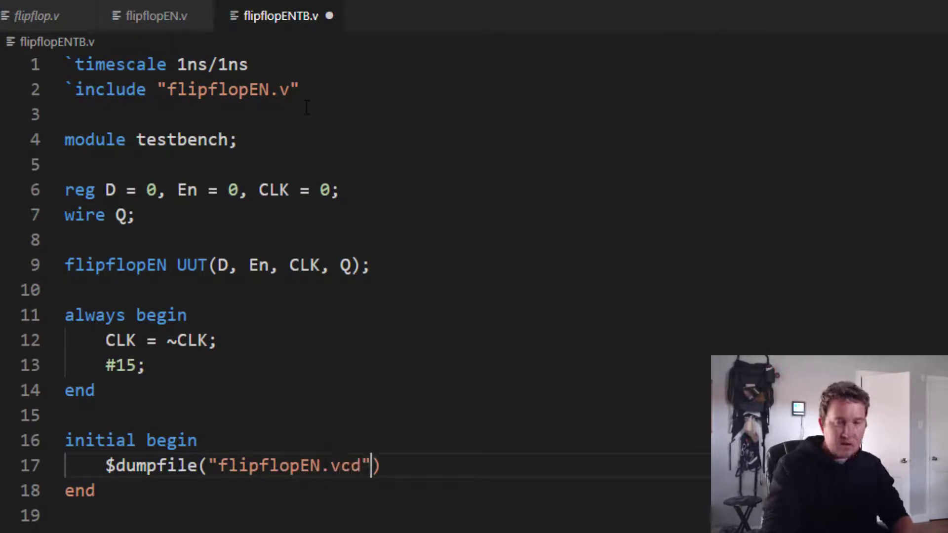
pyautogui.write('");')
pyautogui.write('$dumpvars(0')
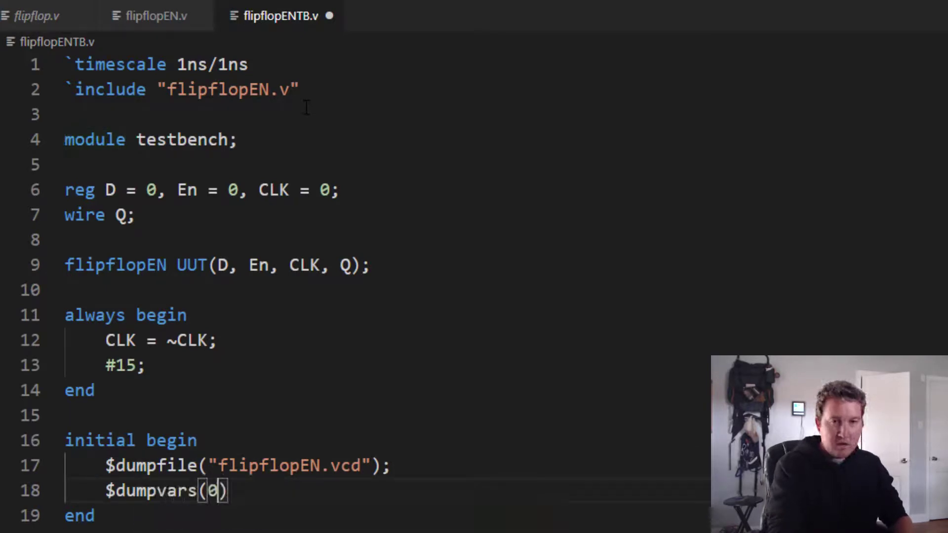
pyautogui.write(', testbench')
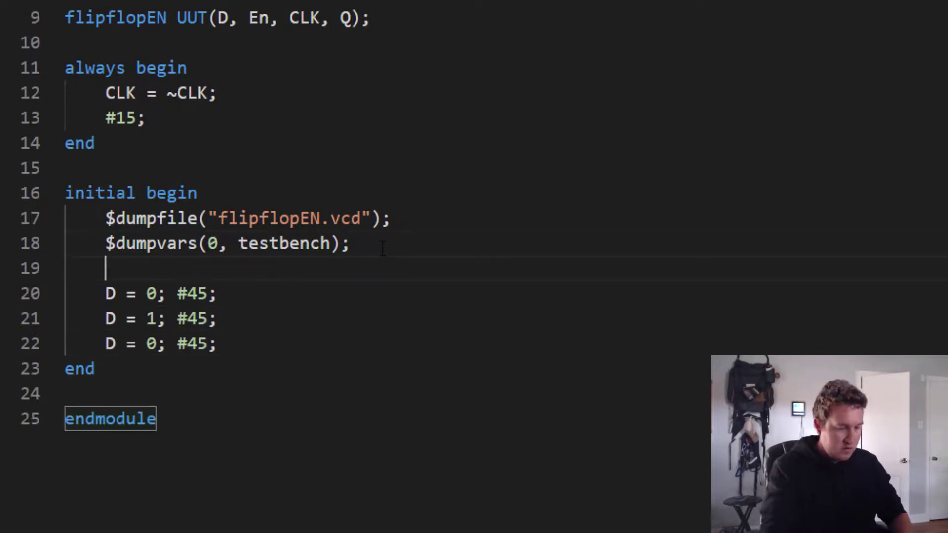
# Step: Edit the stimulus (En = 0, delay 40, value 1) and add $finish after the last D assignment
pyautogui.write('En = 0; #')
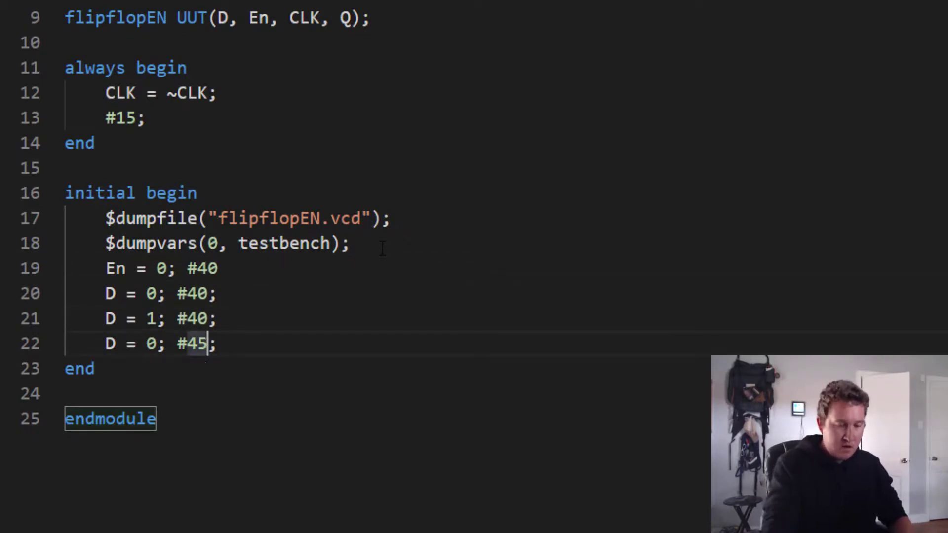
pyautogui.write('40')
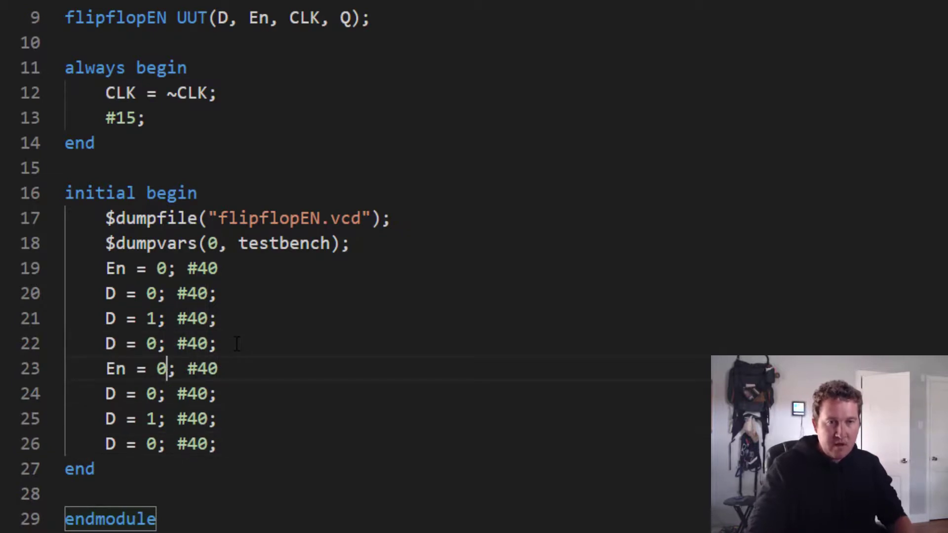
pyautogui.write('1')
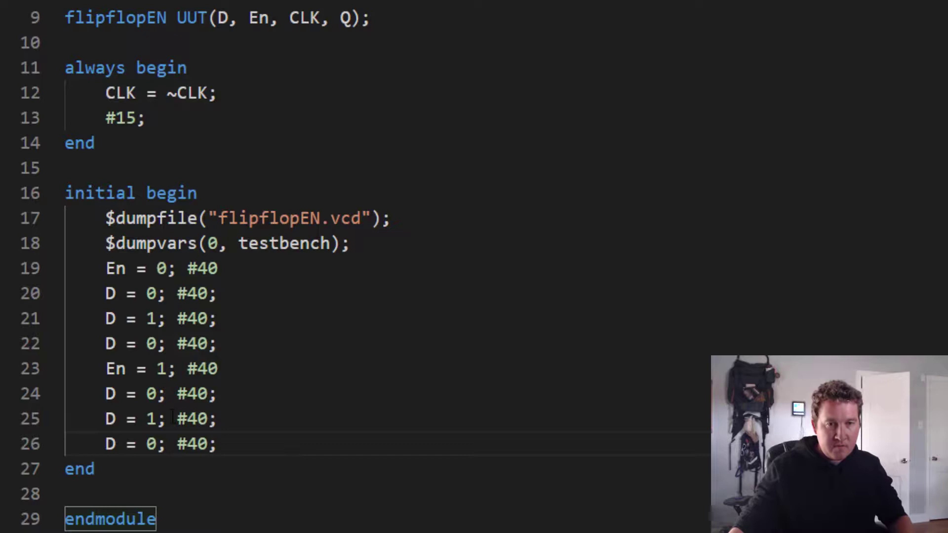
pyautogui.press('Enter')
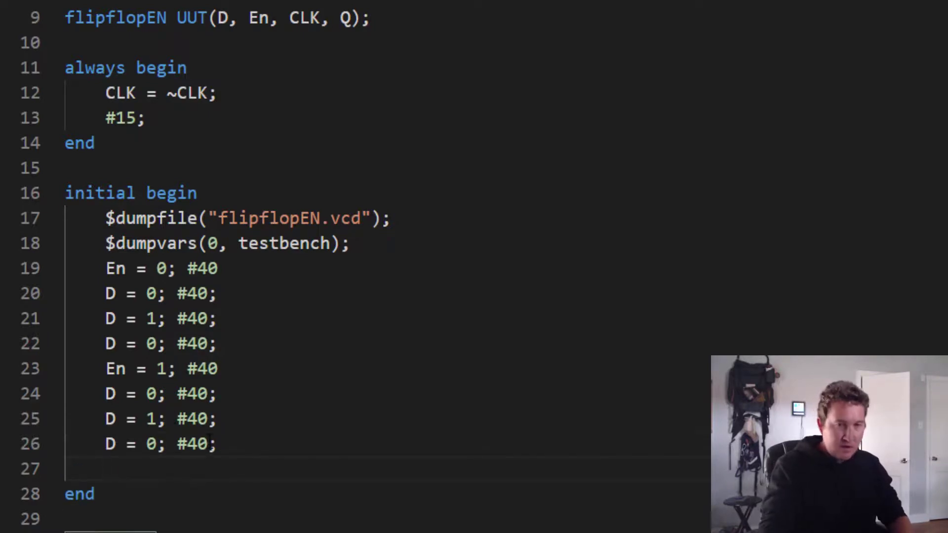
pyautogui.write('$finish')
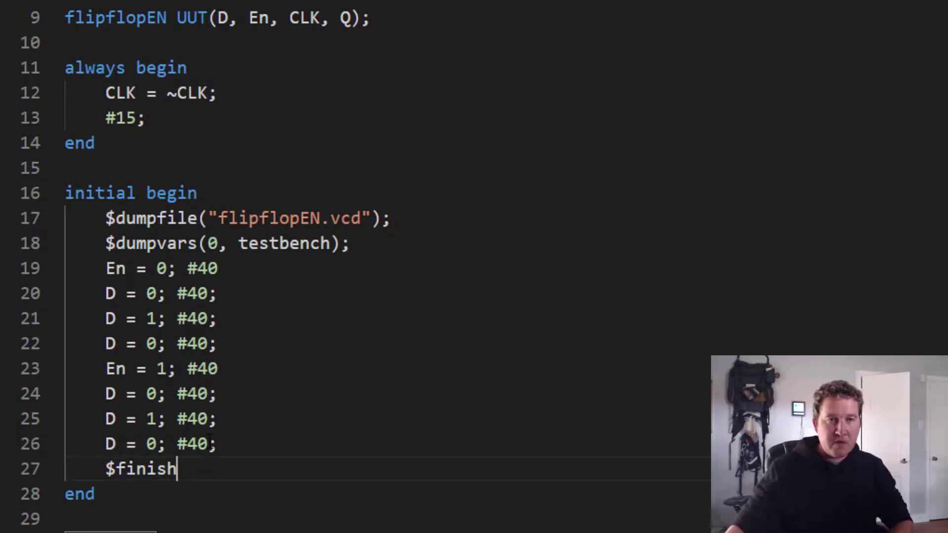
pyautogui.scroll(-3)
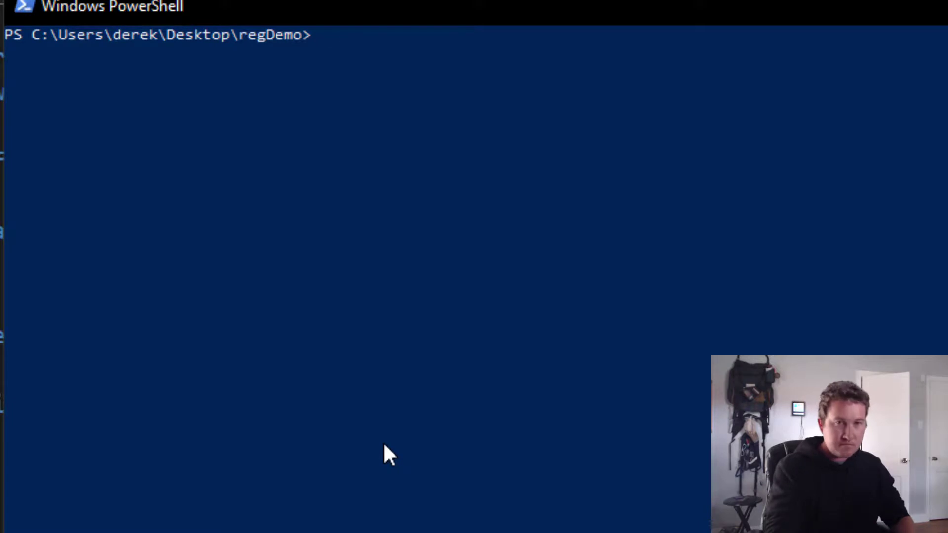
# Step: Run iverilog -o flipflopEN.vvp flipflopENTB.v, then add the missing semicolon after $finish
pyautogui.write('iverilog')
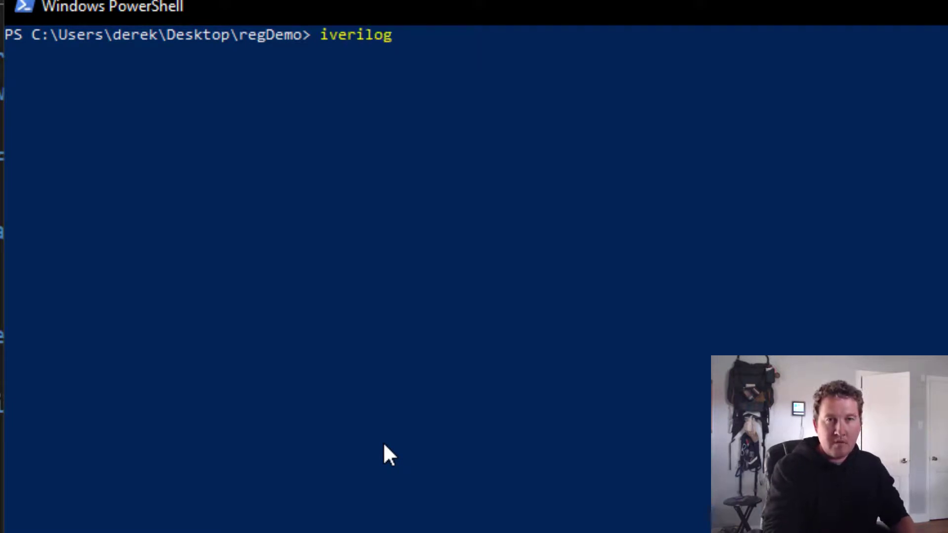
pyautogui.write('-o')
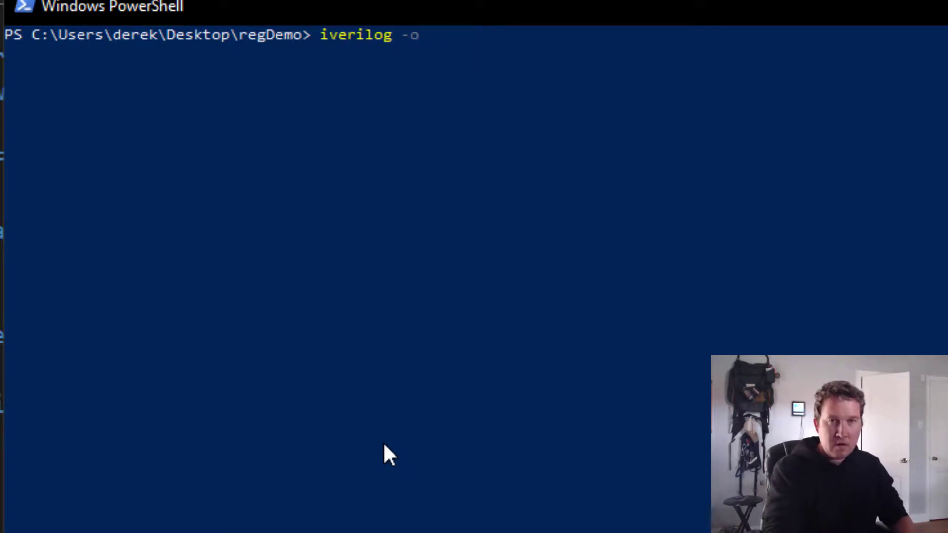
pyautogui.write('flipflo')
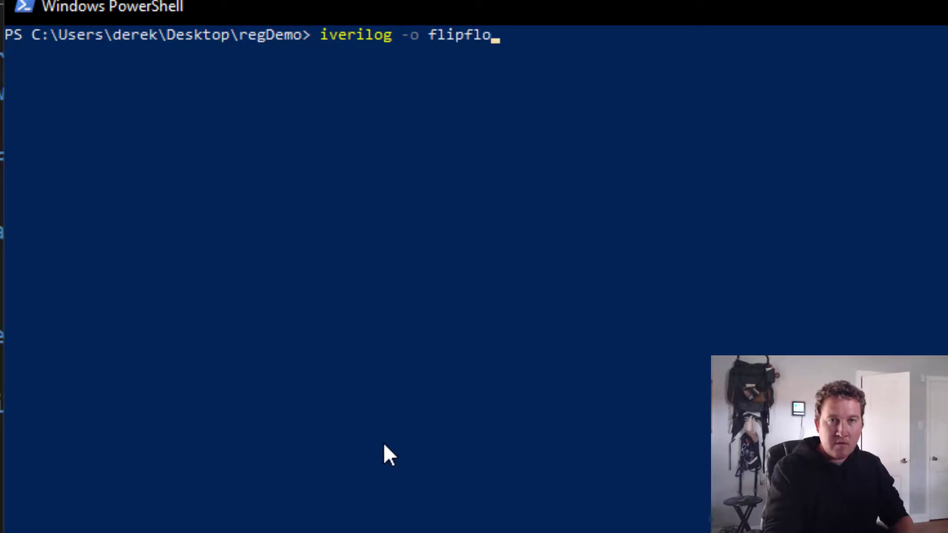
pyautogui.write('pEN.vvp')
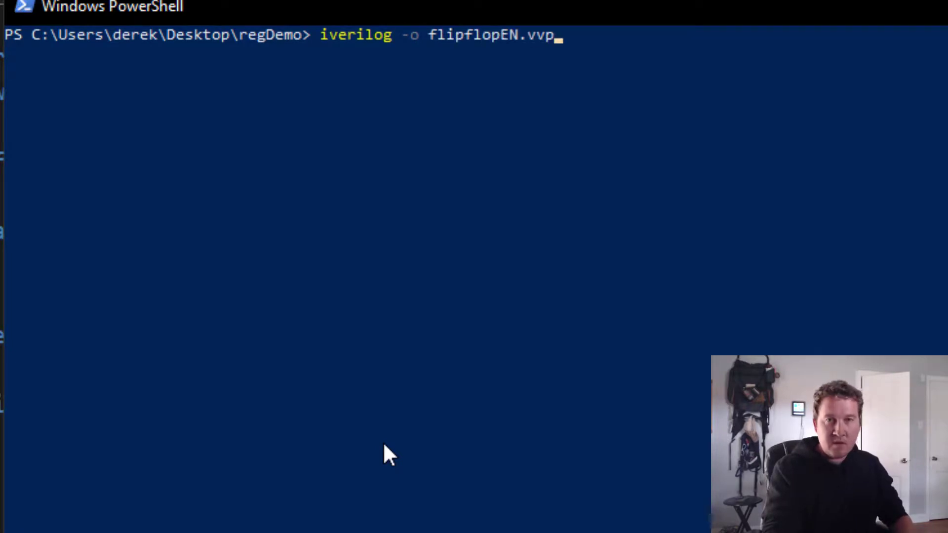
pyautogui.write('flip')
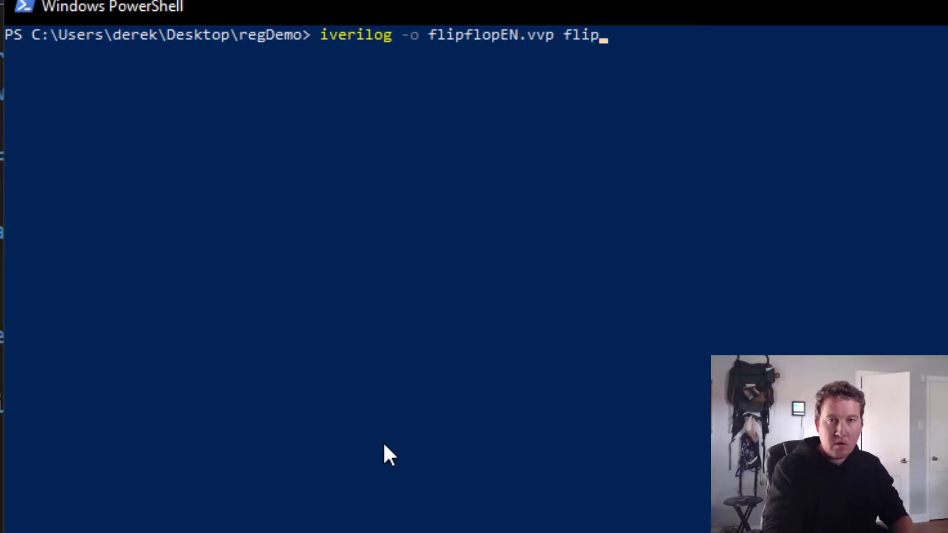
pyautogui.write('flopENTB.v')
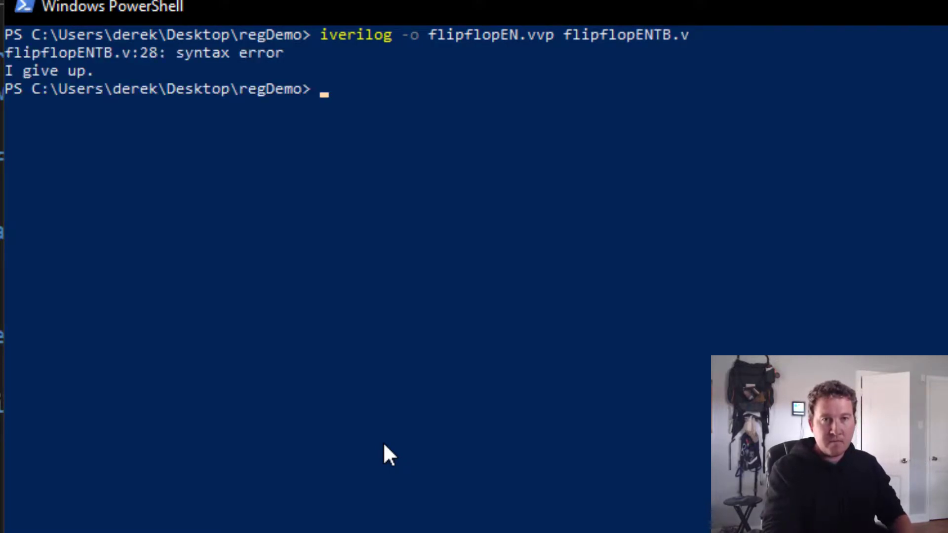
pyautogui.moveTo(393, 379)
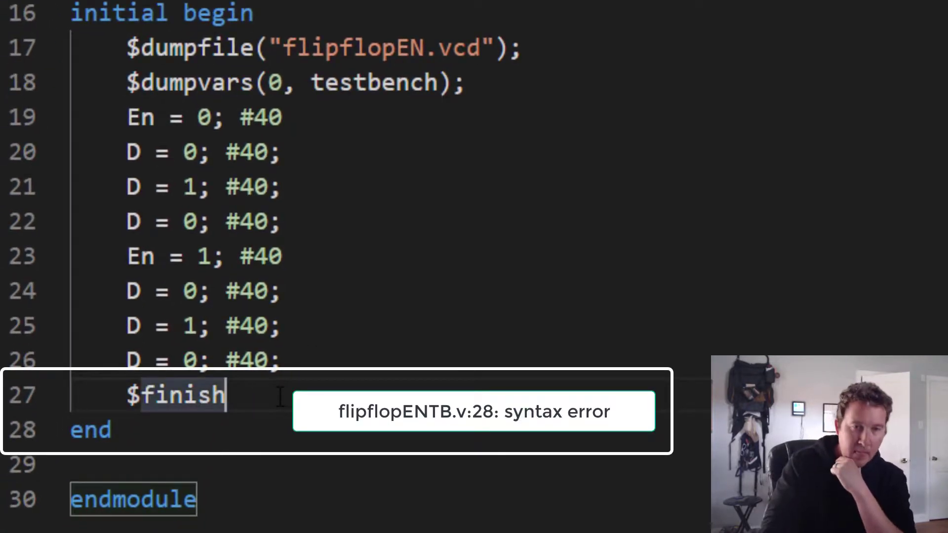
pyautogui.write(';')
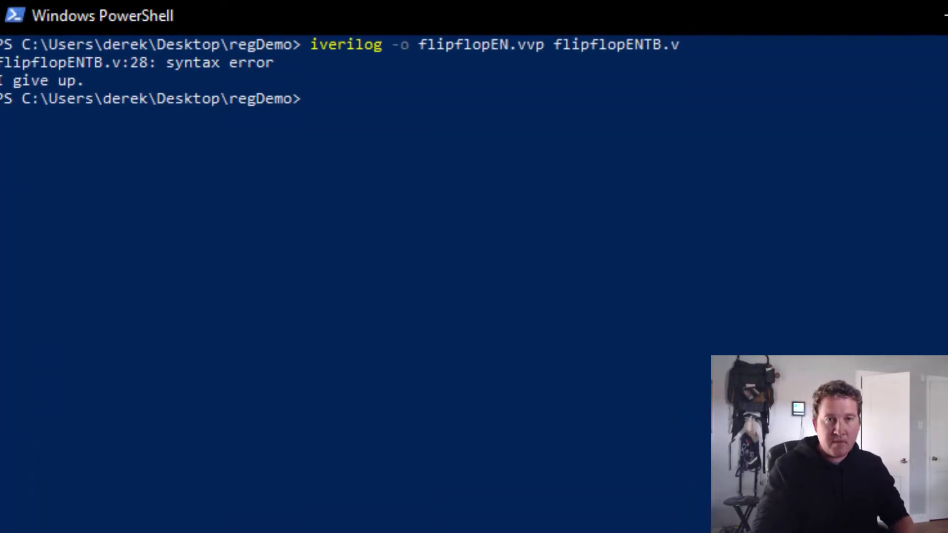
# Step: Recompile with iverilog and simulate with vvp flipflopEN.vvp to produce flipflopEN.vcd
pyautogui.press('Return')
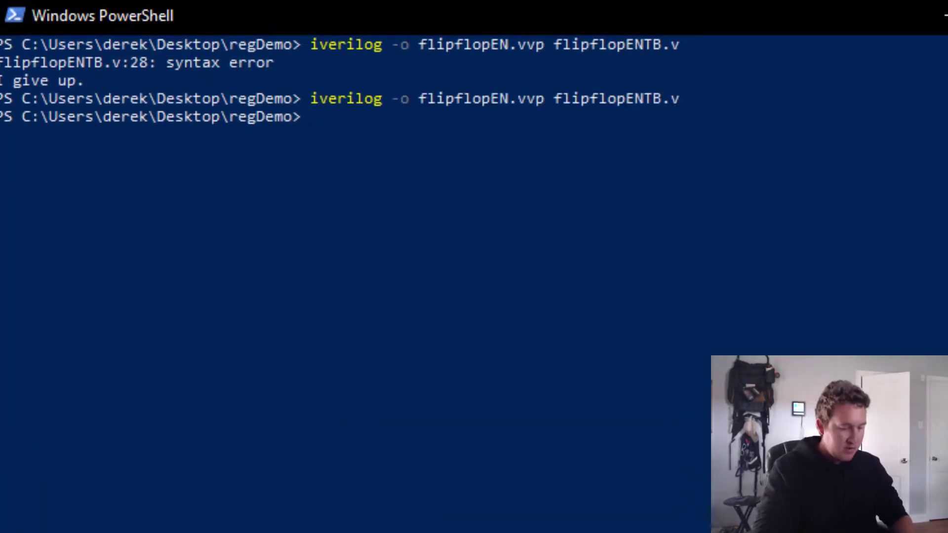
pyautogui.write('vvp')
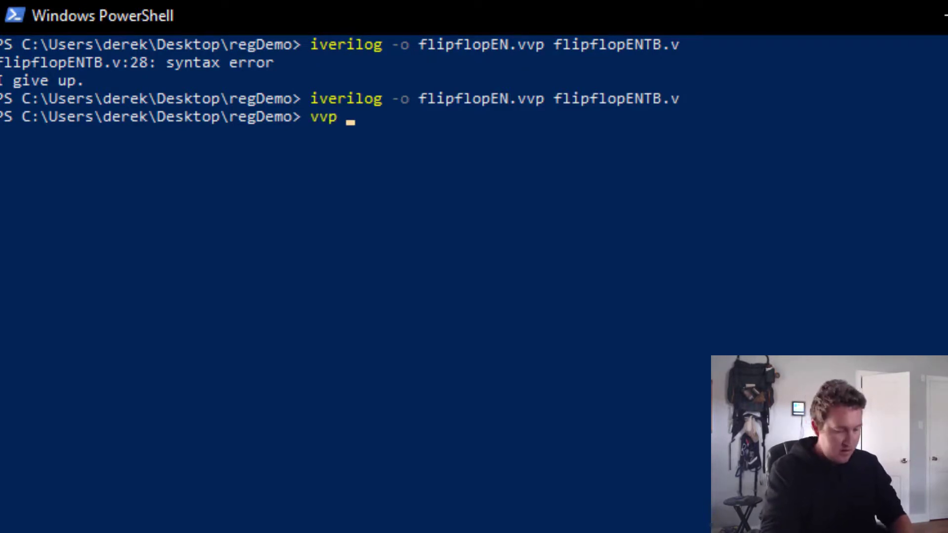
pyautogui.write('flip')
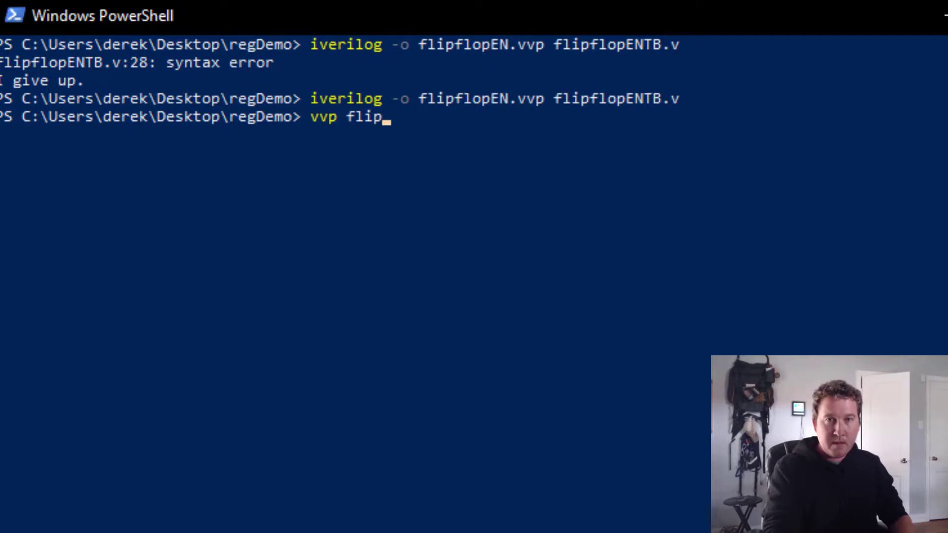
pyautogui.write('flopEN')
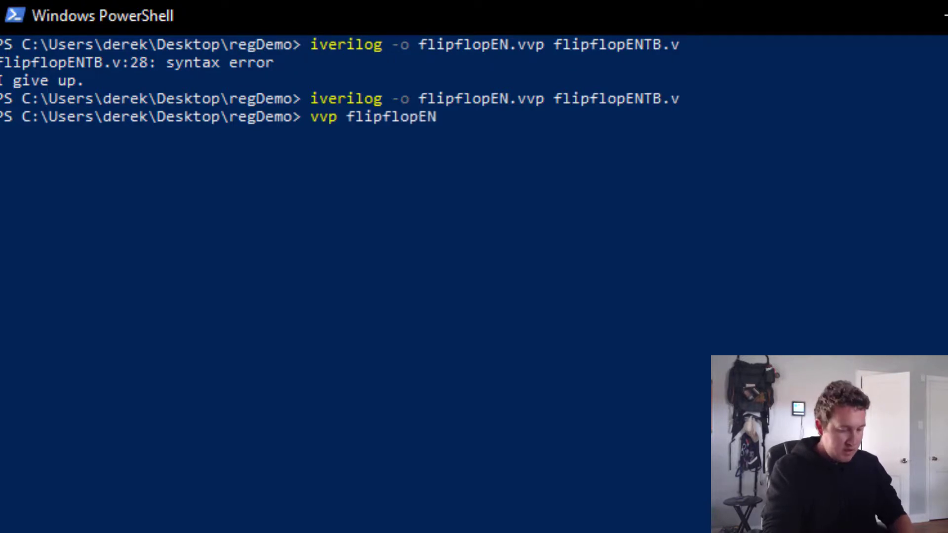
pyautogui.press('Return')
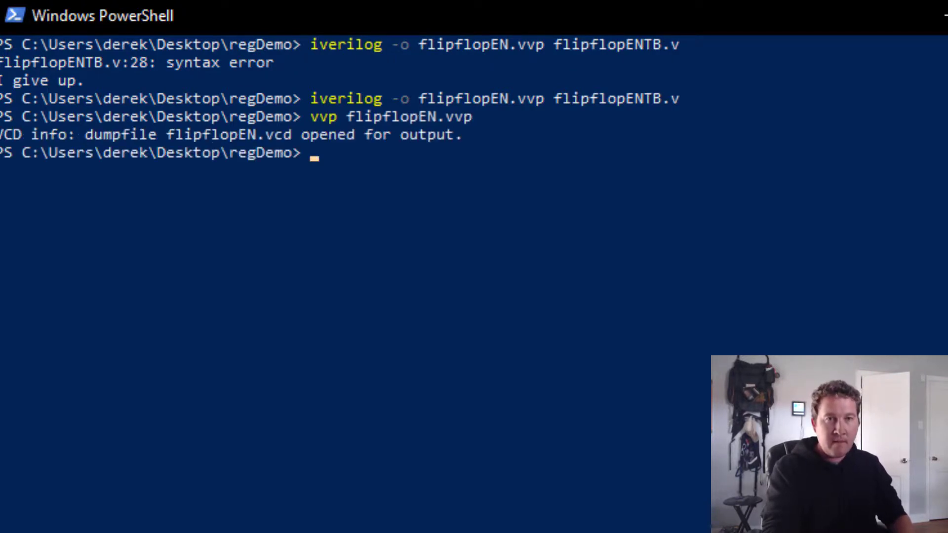
# Step: Open flipflopEN.vcd in GTKWave
pyautogui.write('gtk')
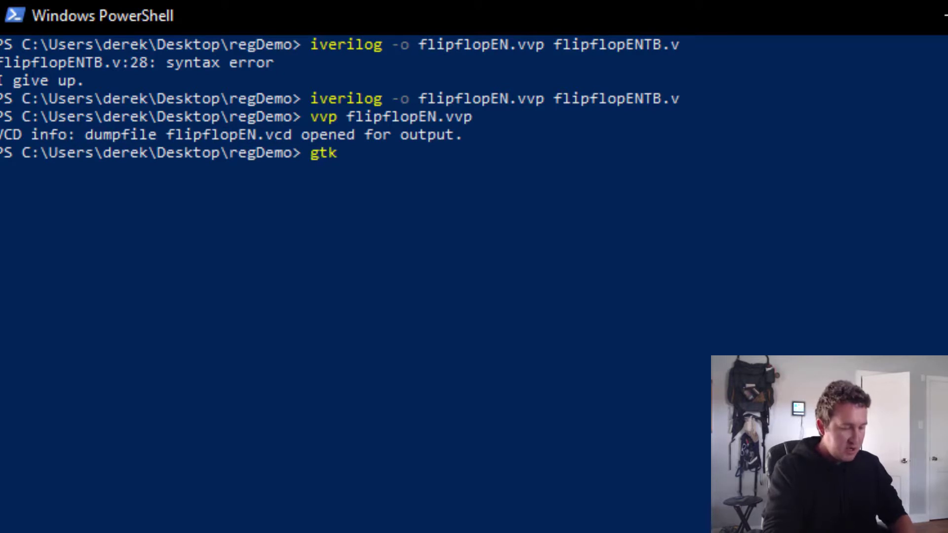
pyautogui.write('wave')
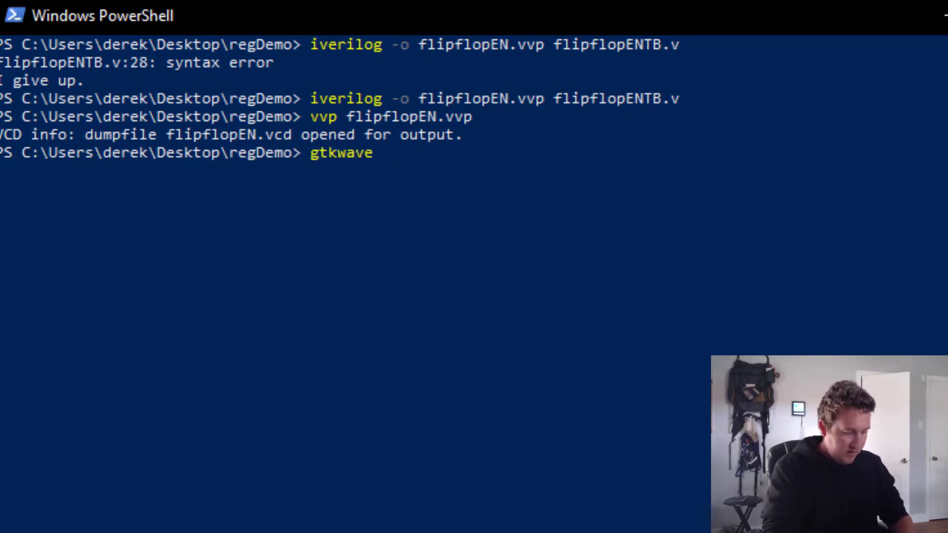
pyautogui.write('flipflopEN.')
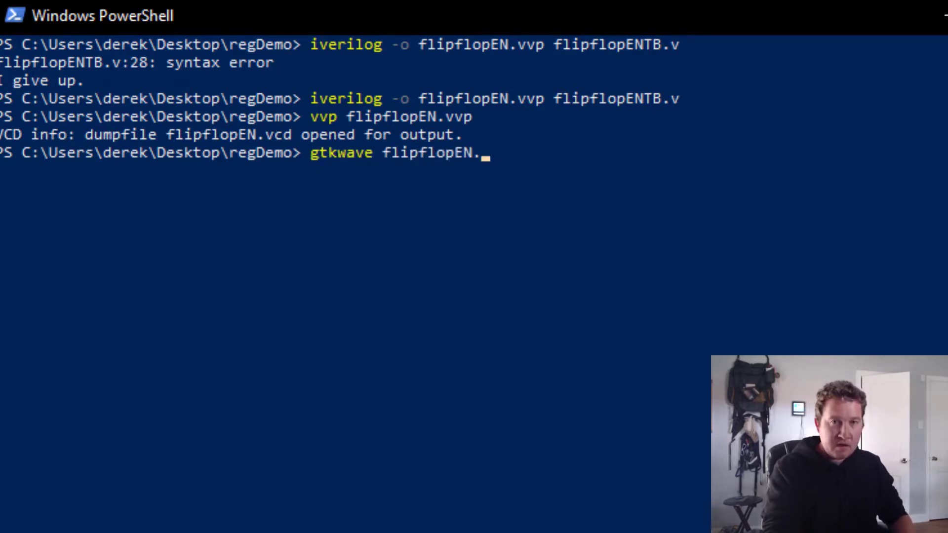
pyautogui.press('Return')
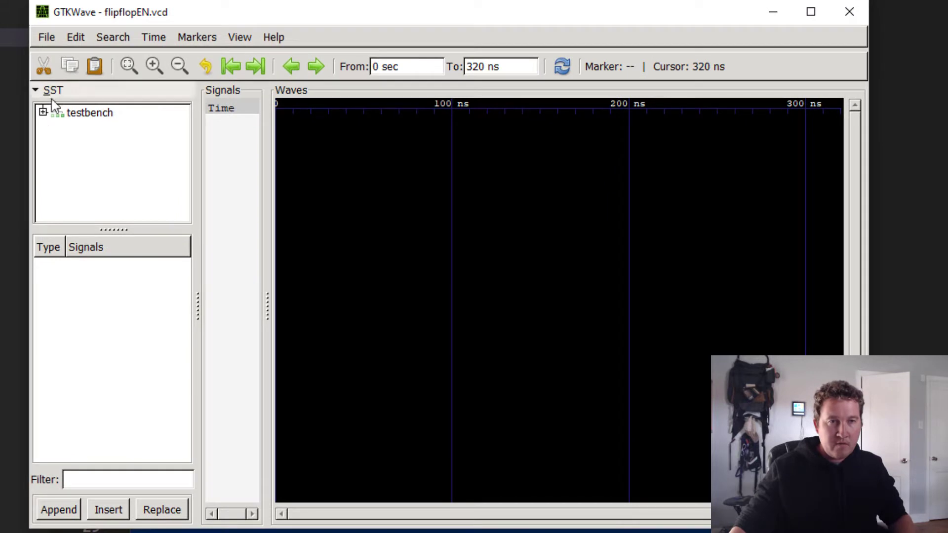
# Step: Expand the testbench module in GTKWave's signal tree
pyautogui.click(90, 112)
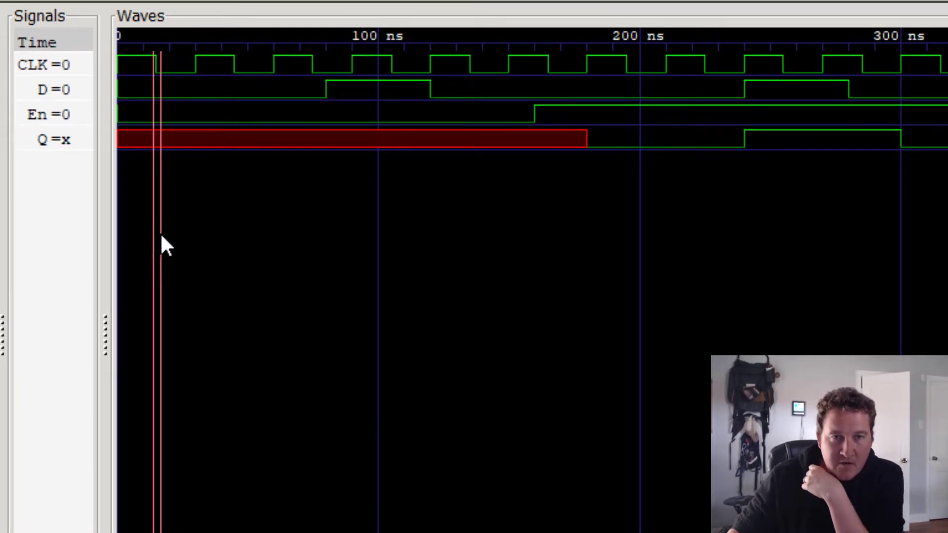
pyautogui.click(372, 293)
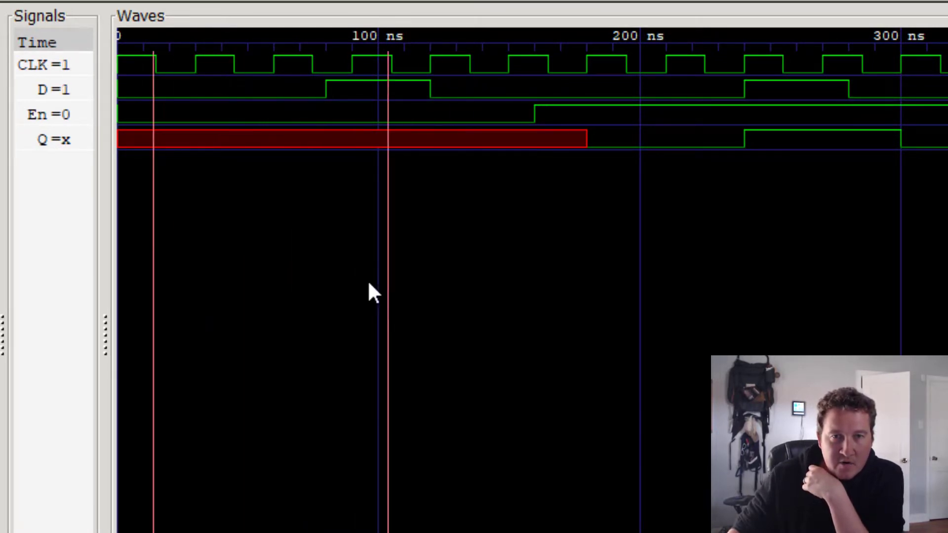
pyautogui.click(414, 311)
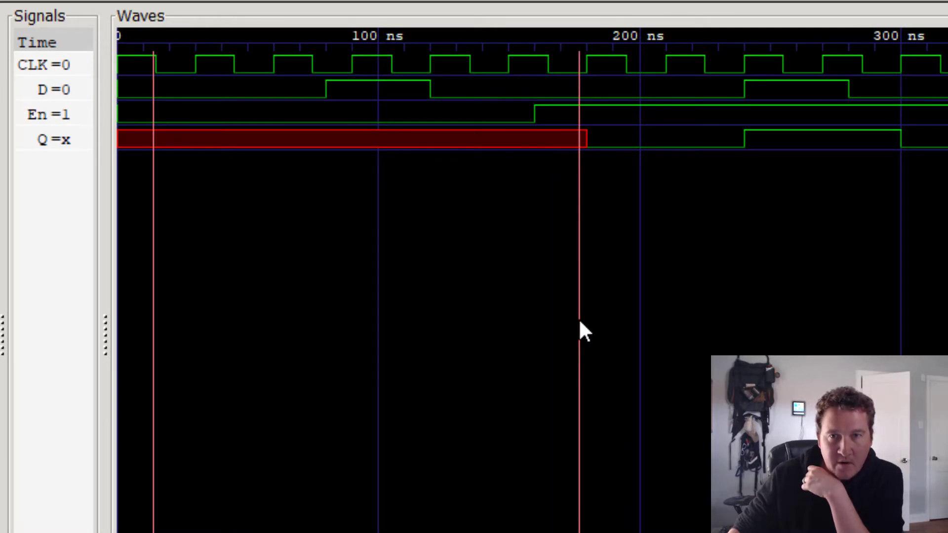
pyautogui.click(590, 332)
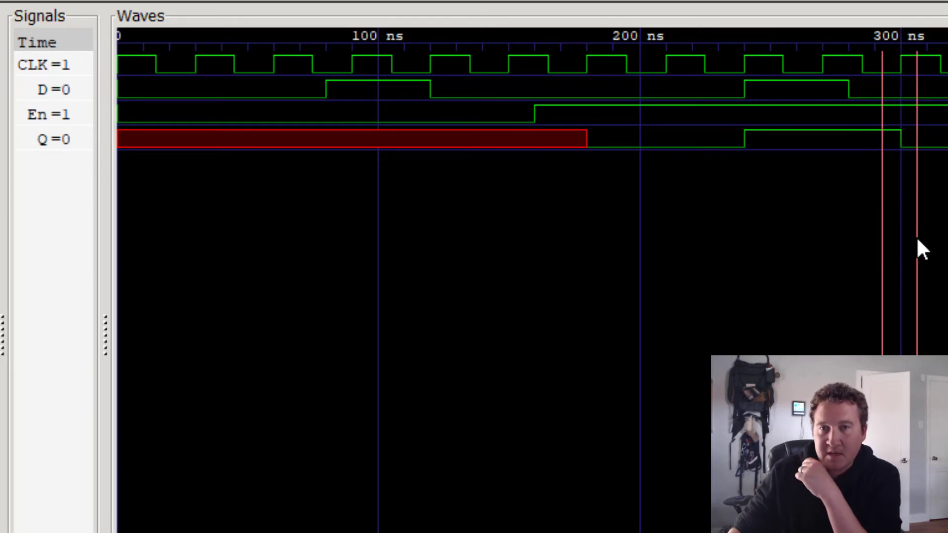
pyautogui.moveTo(480, 171)
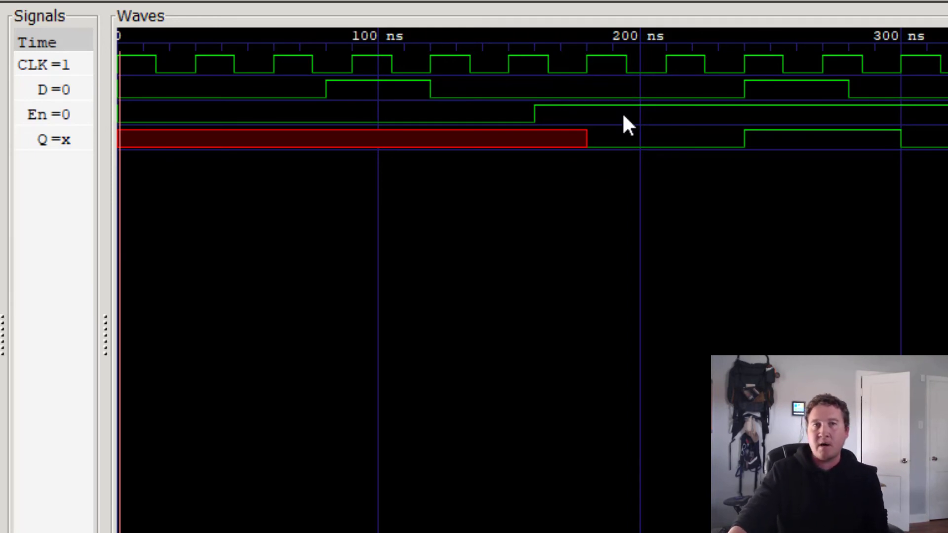
pyautogui.moveTo(650, 54)
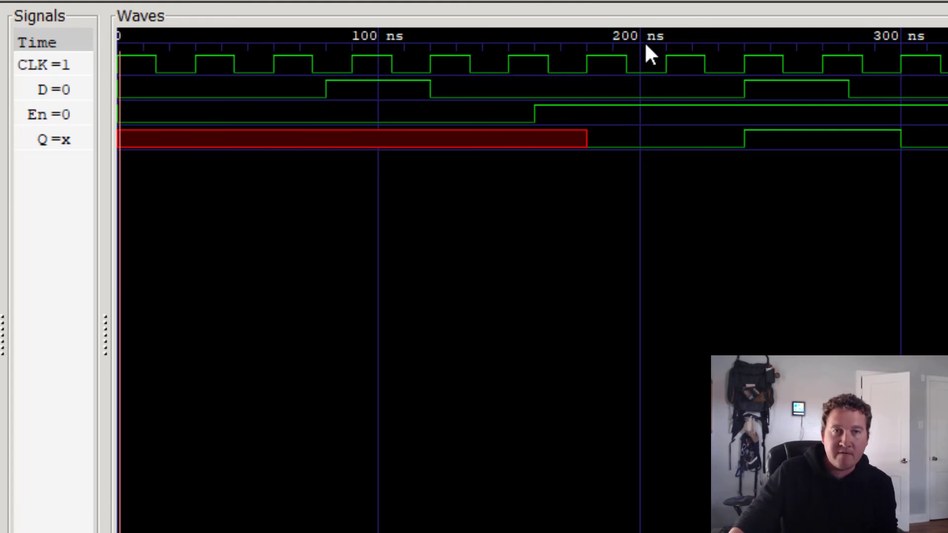